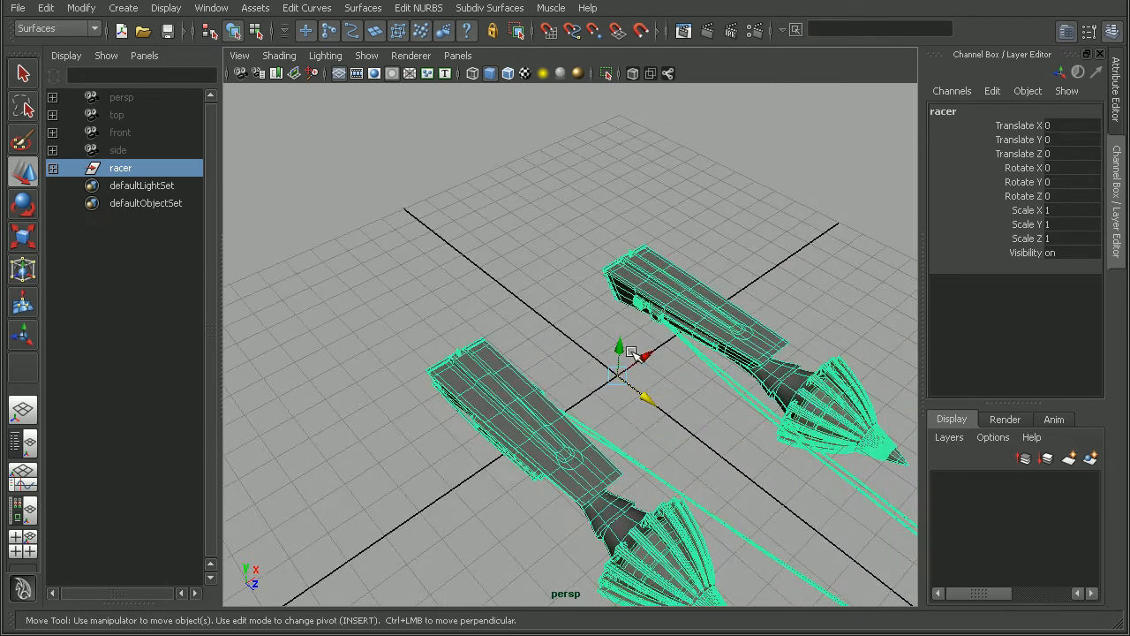
- Expand the racer group and its cables group in the Outliner, comparing cables with engine_rt
{"action": "left_click_drag", "start_coordinate": [645, 356], "coordinate": [759, 299]}
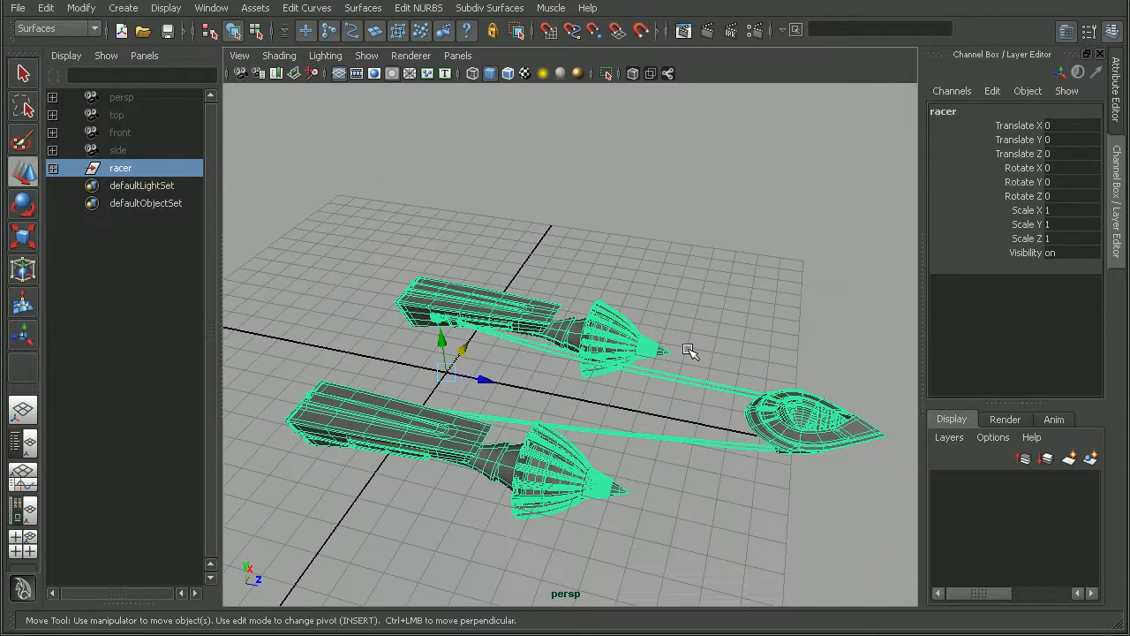
{"action": "mouse_move", "coordinate": [662, 448]}
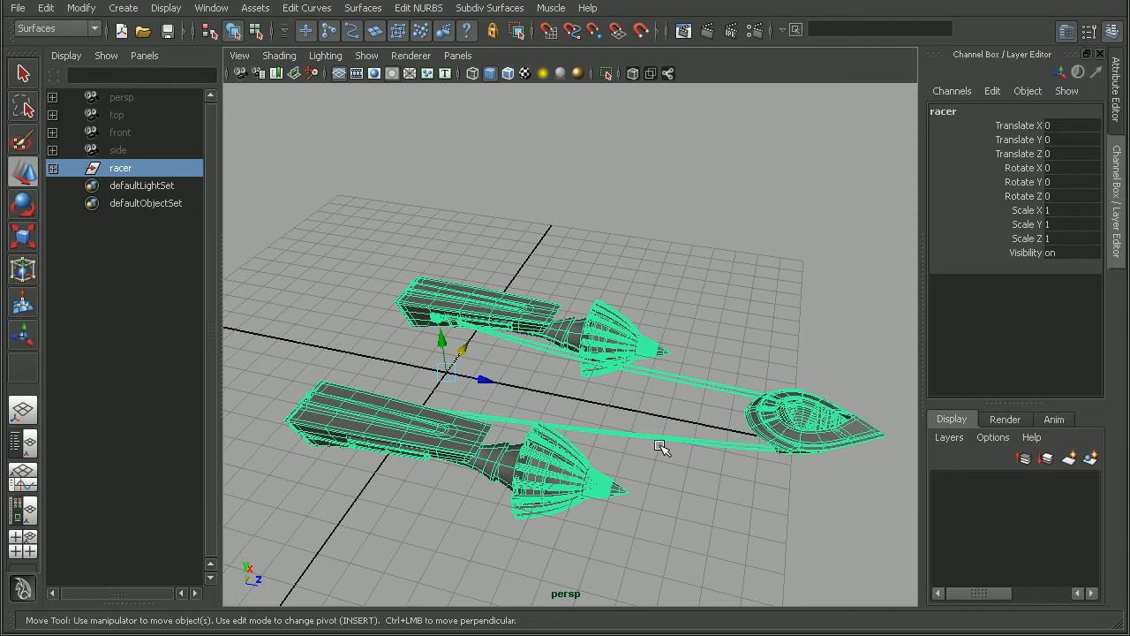
{"action": "mouse_move", "coordinate": [673, 516]}
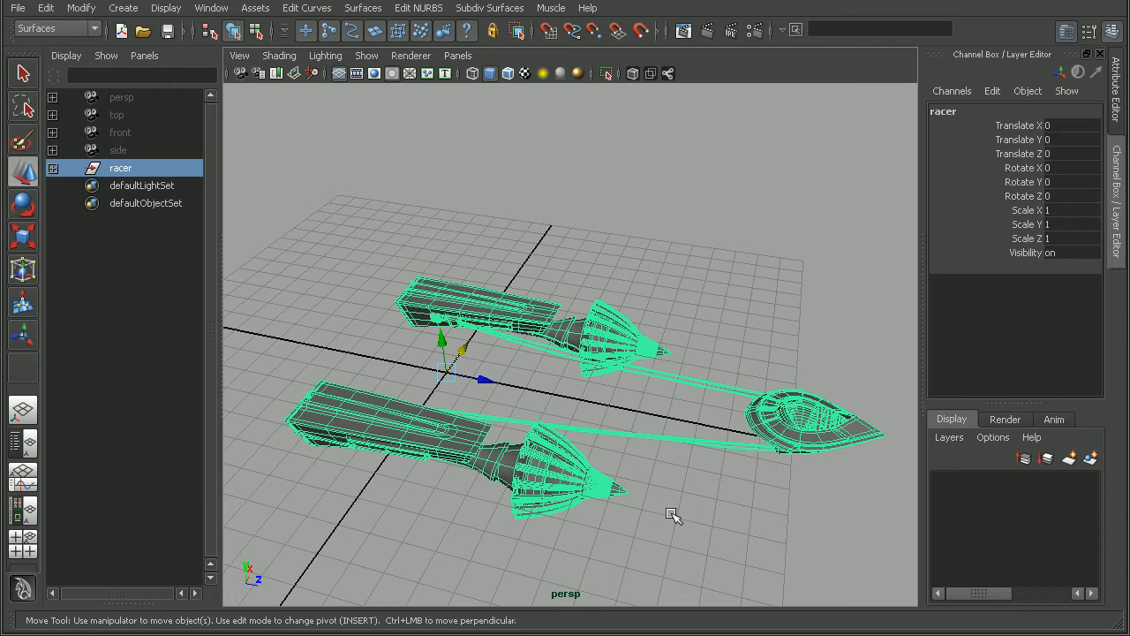
{"action": "mouse_move", "coordinate": [692, 488]}
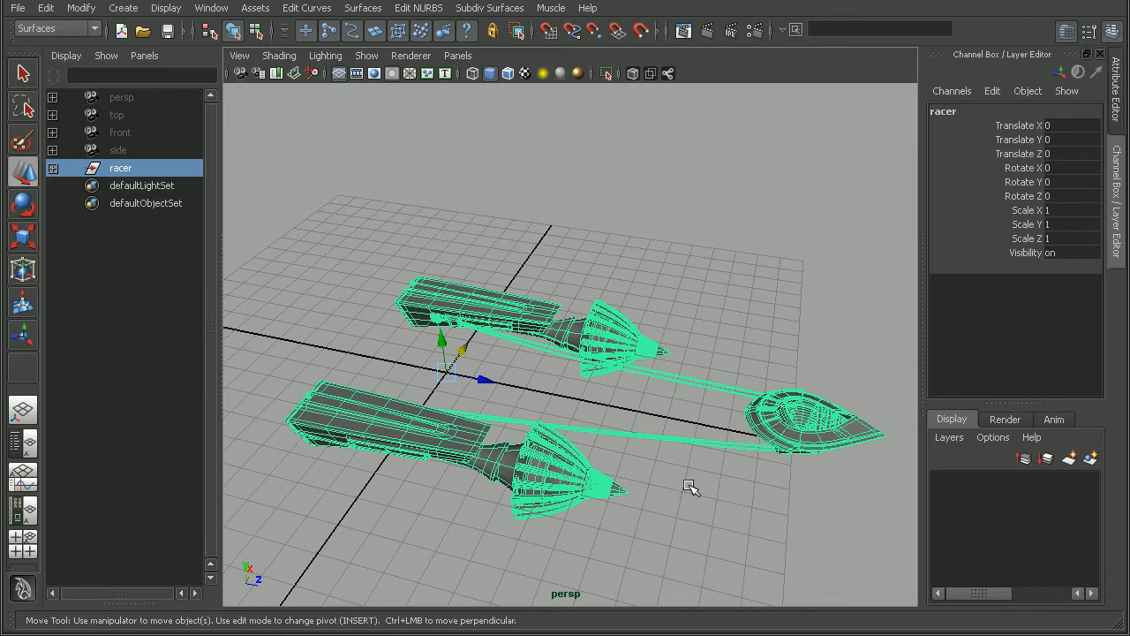
{"action": "left_click", "coordinate": [53, 168]}
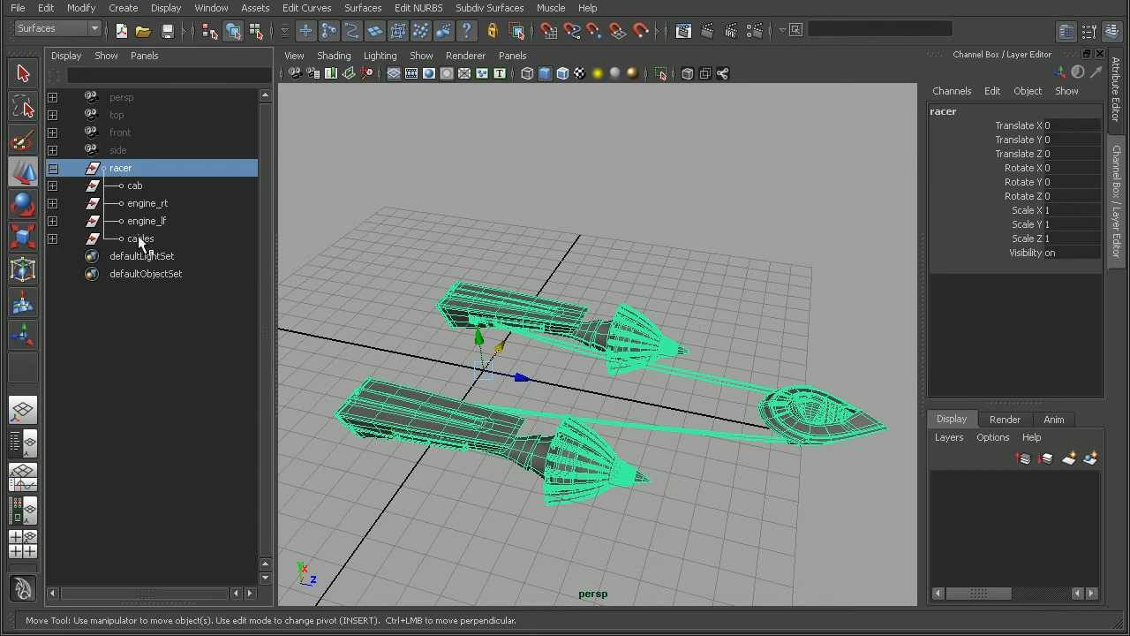
{"action": "left_click", "coordinate": [142, 238]}
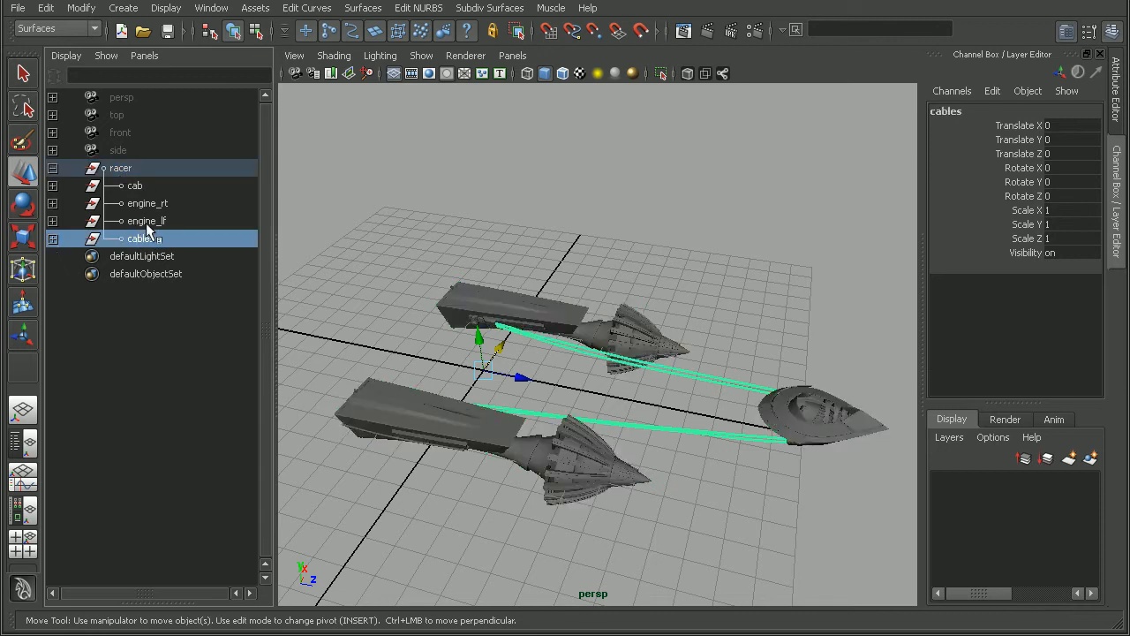
{"action": "left_click", "coordinate": [149, 203]}
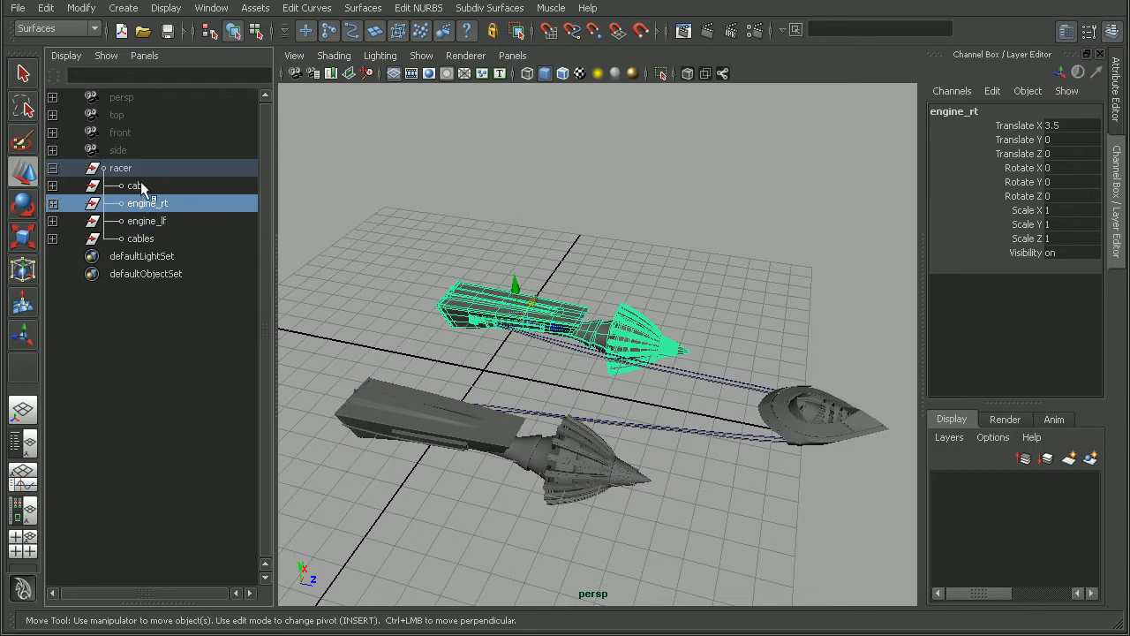
{"action": "left_click", "coordinate": [140, 238]}
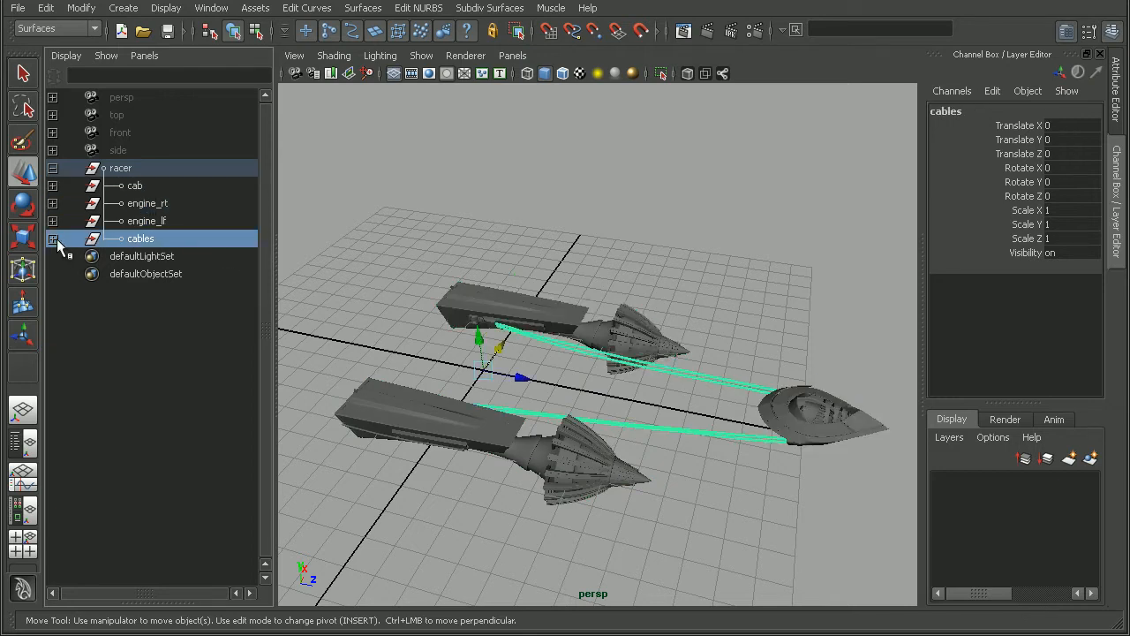
{"action": "left_click", "coordinate": [53, 240]}
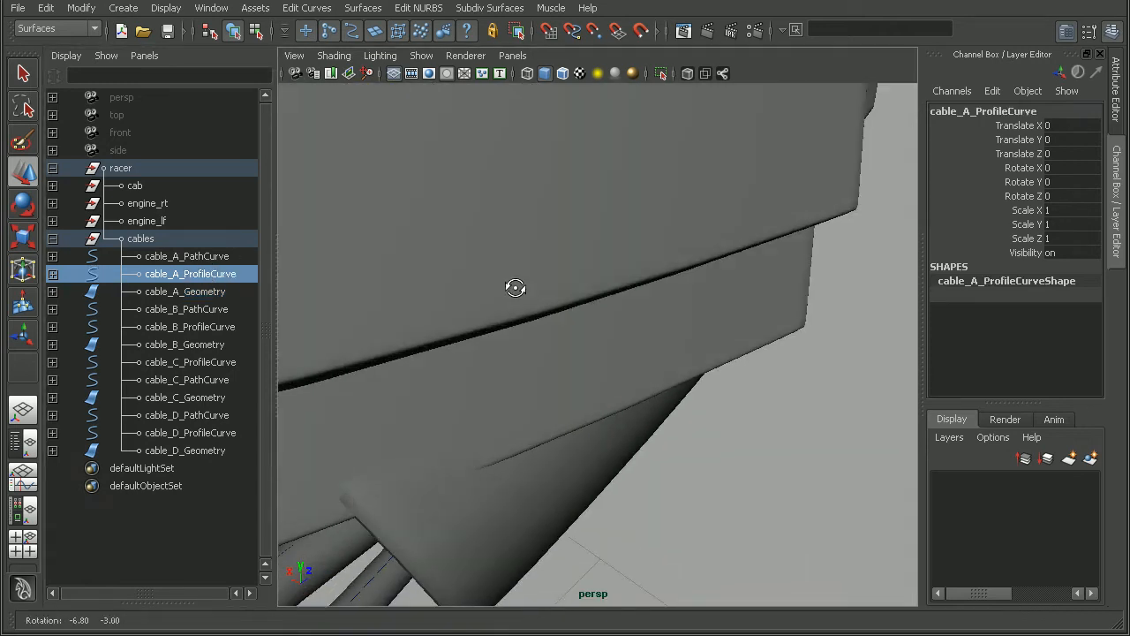
- Orbit under the cab toward the cable ends and select cable_A_PathCurve
{"action": "left_click_drag", "start_coordinate": [516, 287], "coordinate": [451, 272]}
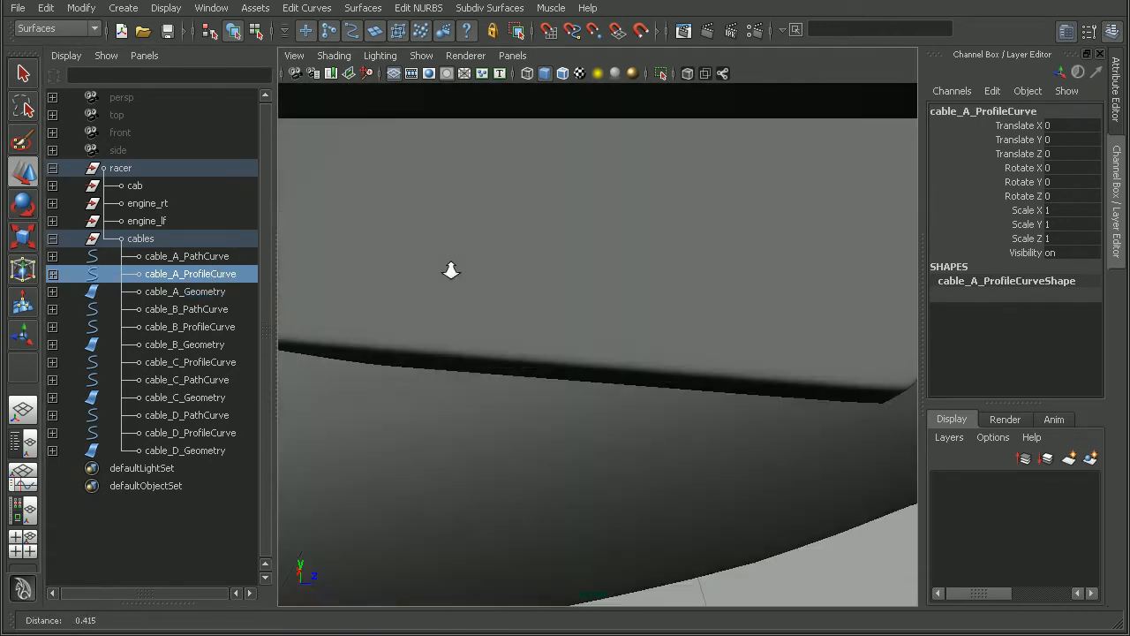
{"action": "left_click_drag", "start_coordinate": [450, 269], "coordinate": [432, 283]}
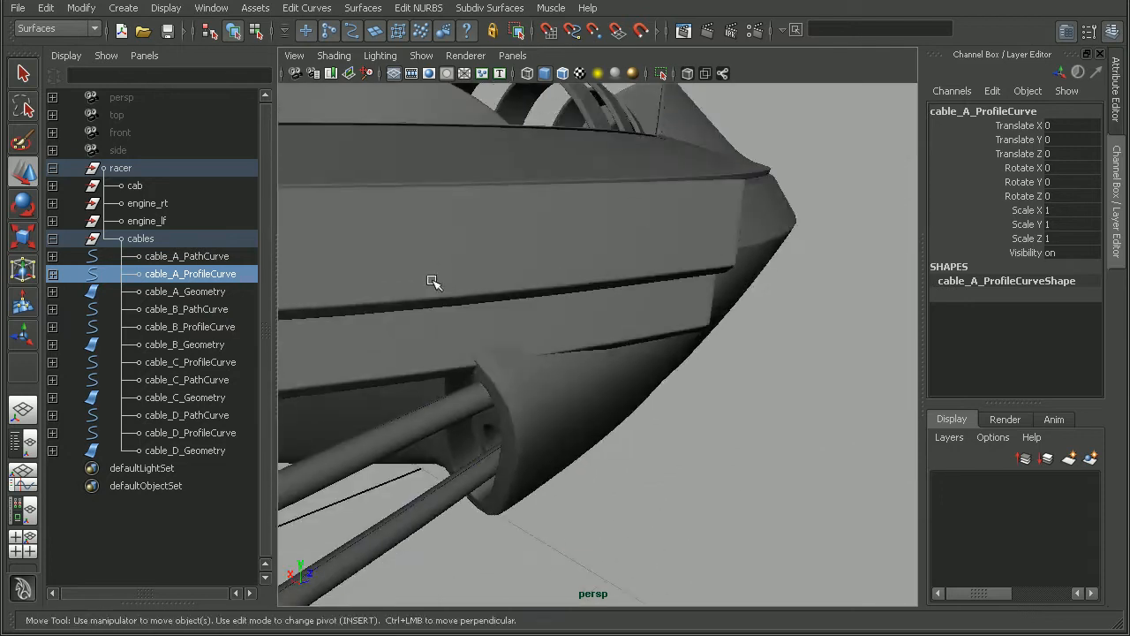
{"action": "left_click_drag", "start_coordinate": [433, 283], "coordinate": [608, 307]}
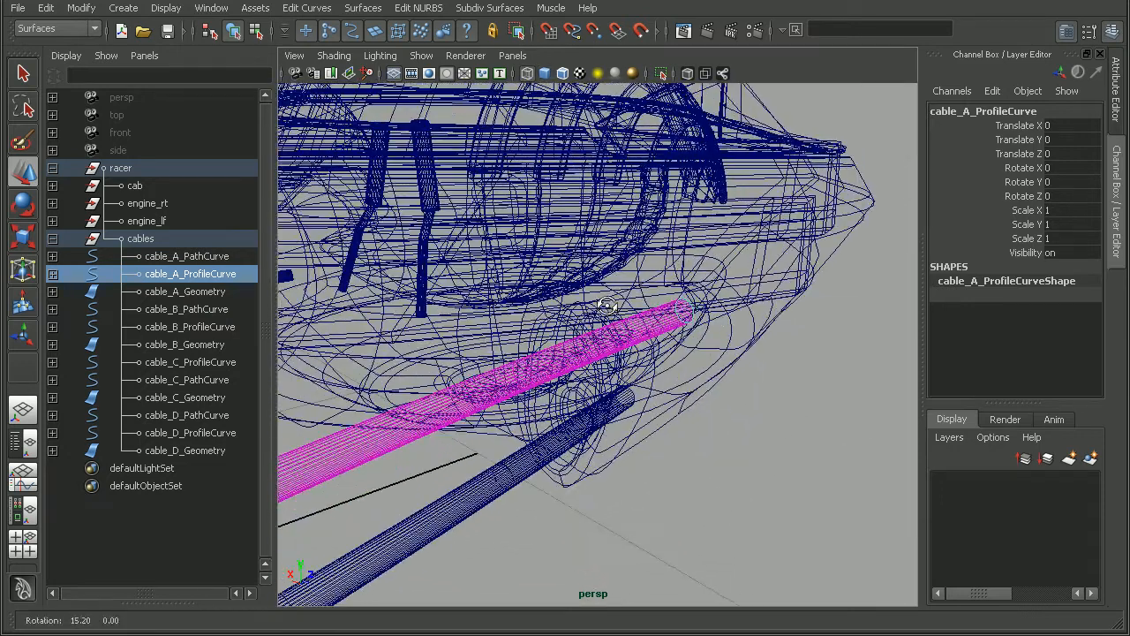
{"action": "left_click_drag", "start_coordinate": [609, 309], "coordinate": [724, 304]}
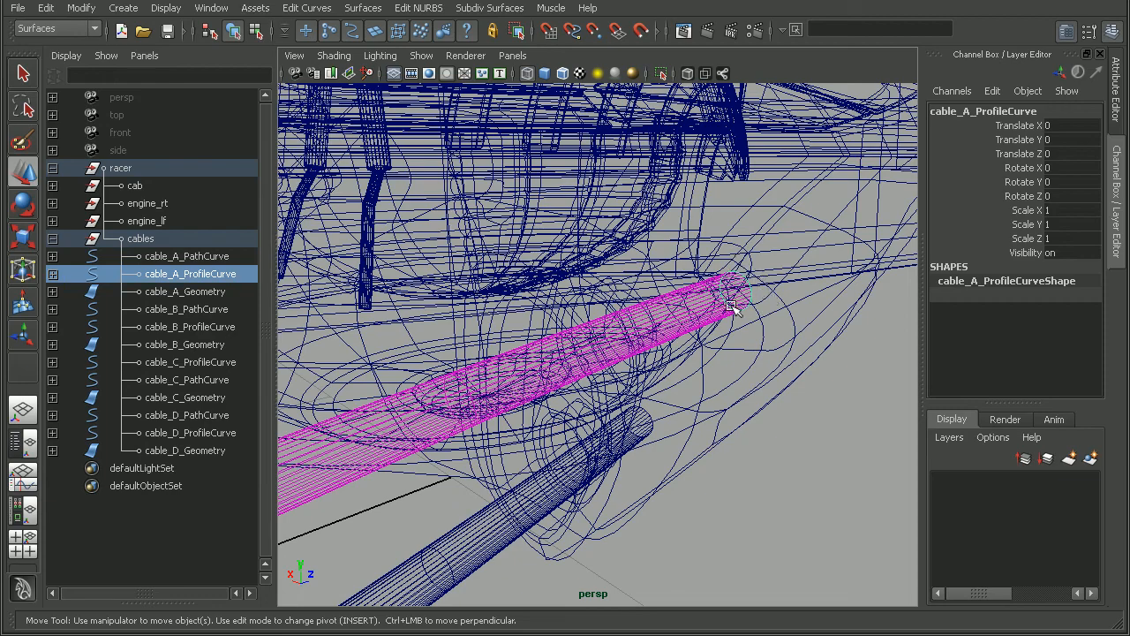
{"action": "left_click", "coordinate": [188, 256]}
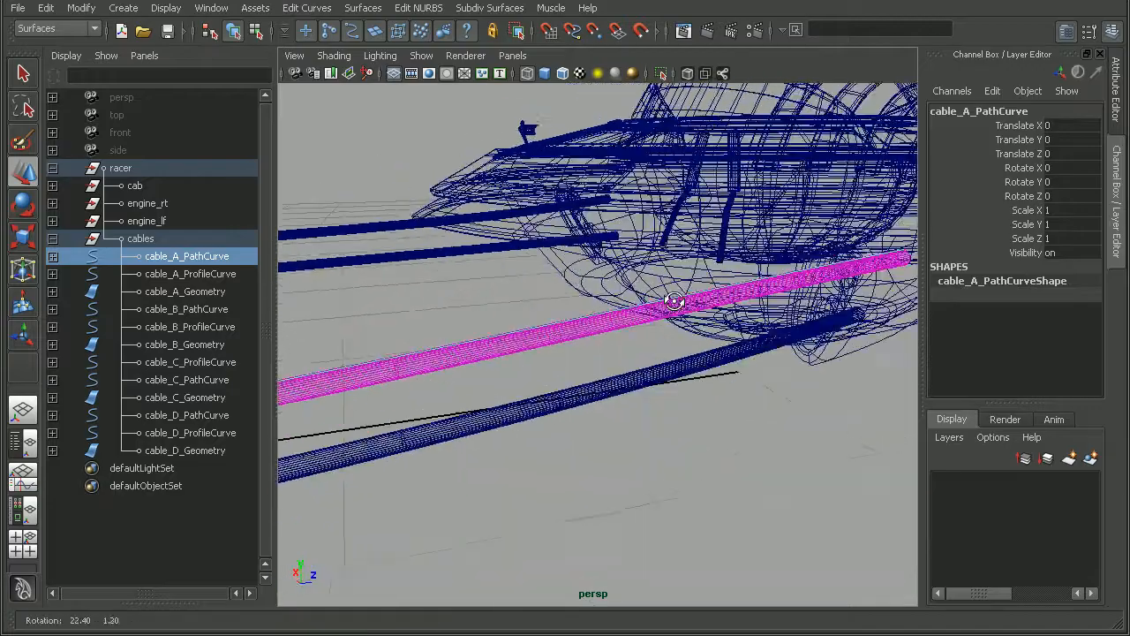
- Inspect cable A's geometry where it reaches the cab, checking its extrude input
{"action": "left_click_drag", "start_coordinate": [675, 300], "coordinate": [583, 371]}
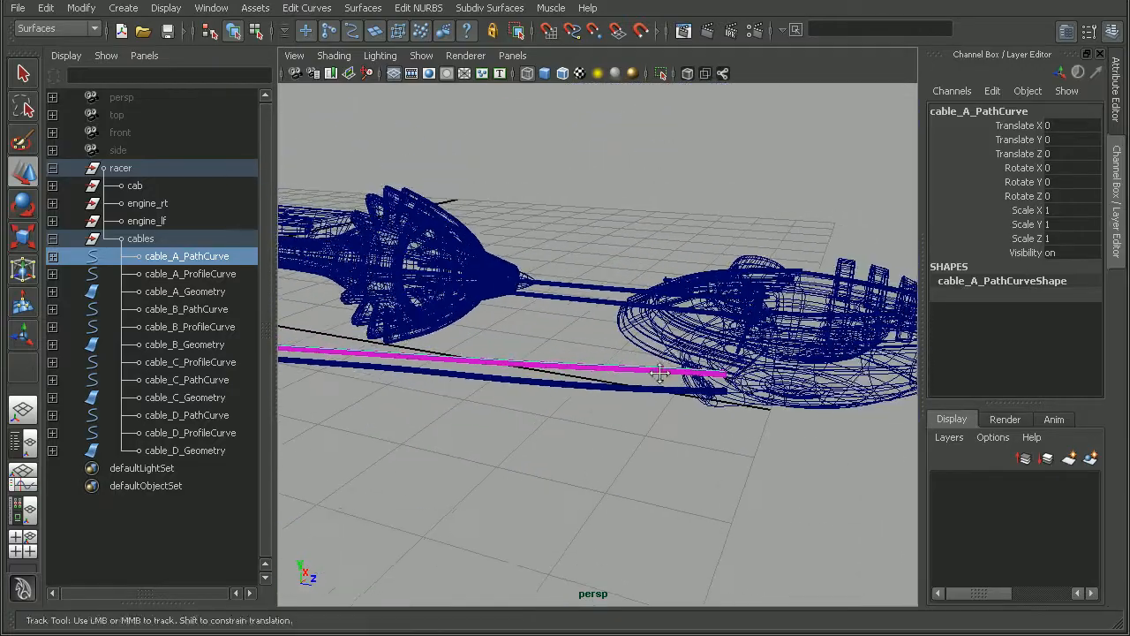
{"action": "left_click_drag", "start_coordinate": [657, 371], "coordinate": [650, 353]}
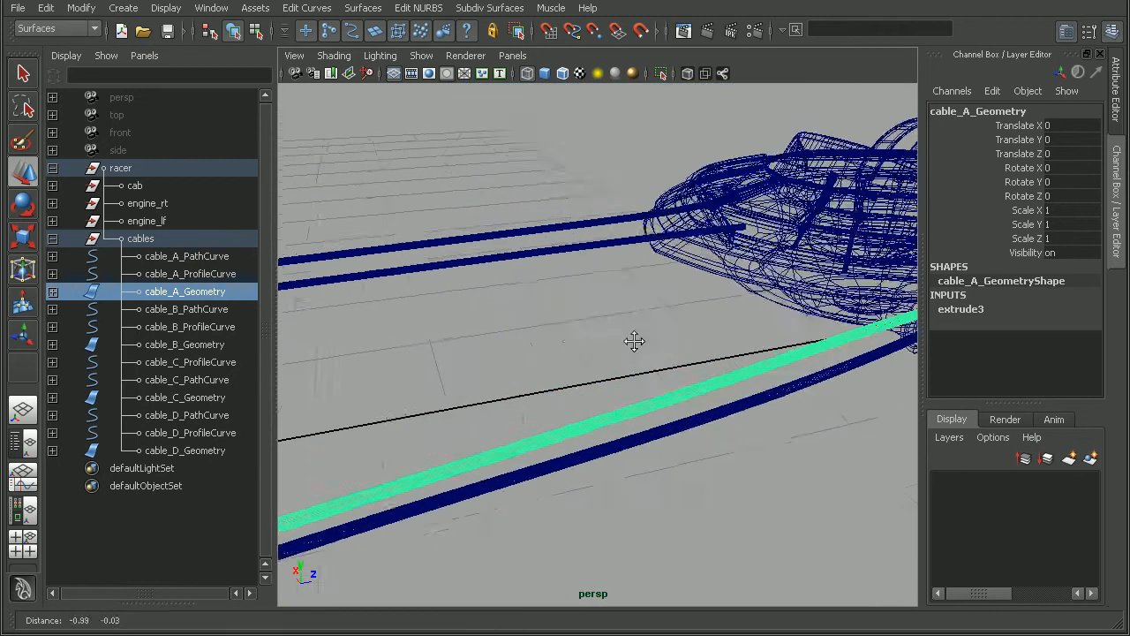
{"action": "left_click_drag", "start_coordinate": [634, 343], "coordinate": [576, 346]}
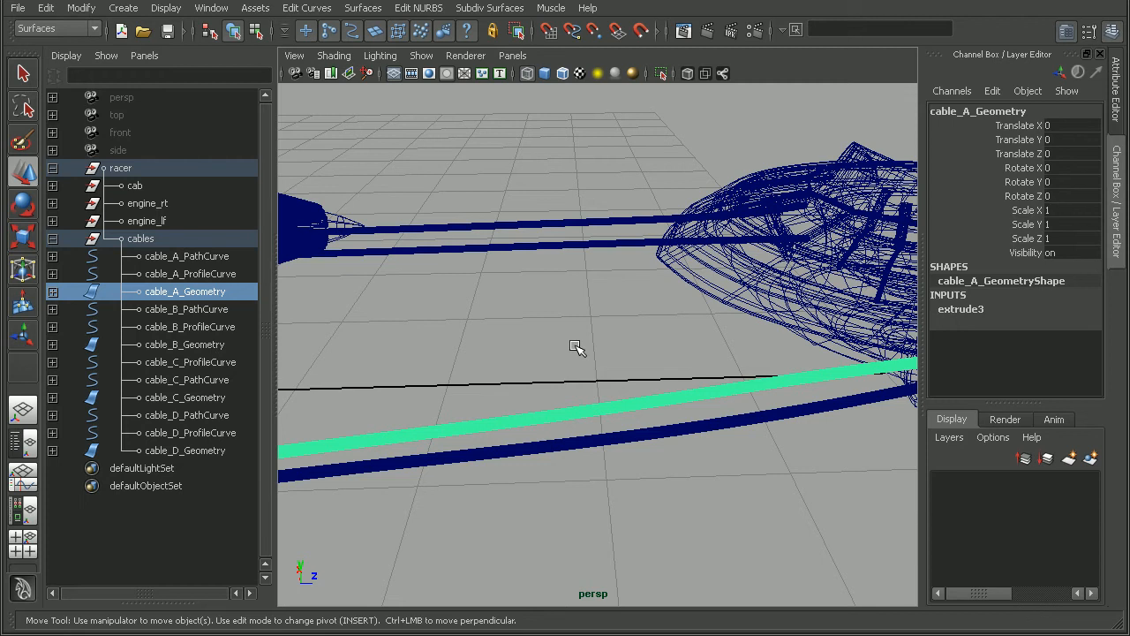
{"action": "left_click_drag", "start_coordinate": [574, 345], "coordinate": [516, 339]}
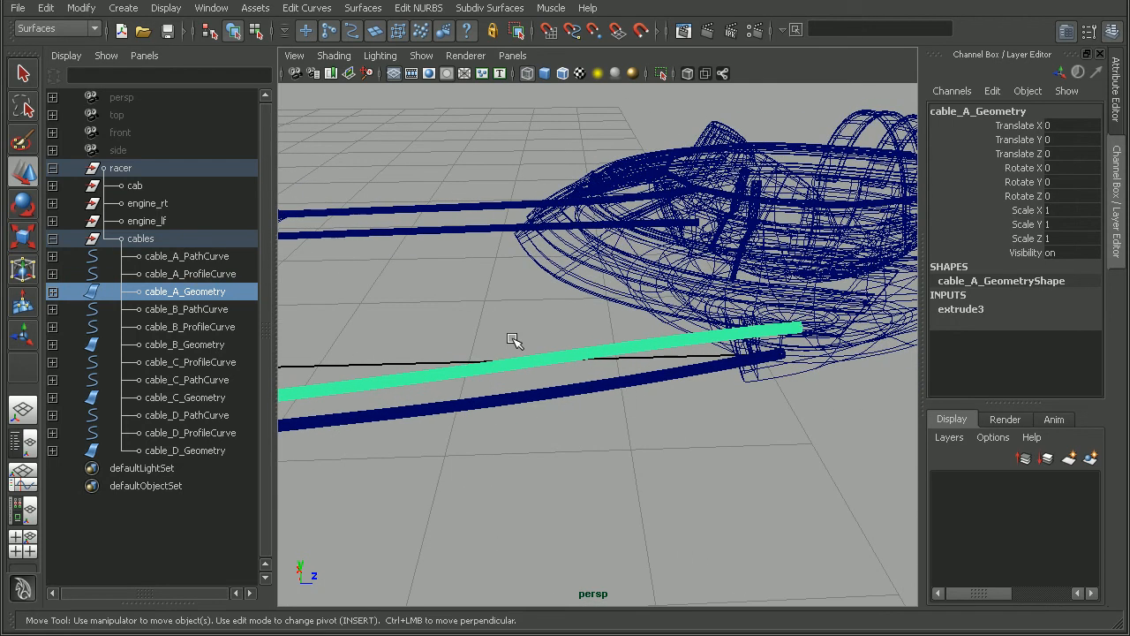
{"action": "mouse_move", "coordinate": [657, 396]}
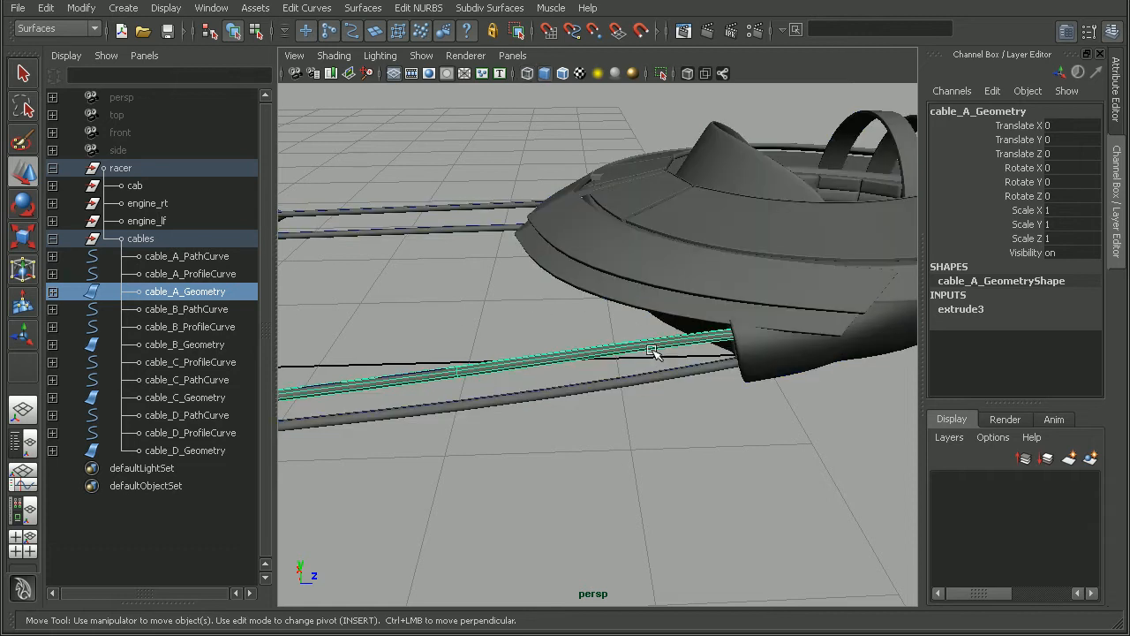
- Translate cable A's path and profile curves about 5.6 units along Z with the Move tool
{"action": "left_click", "coordinate": [186, 256]}
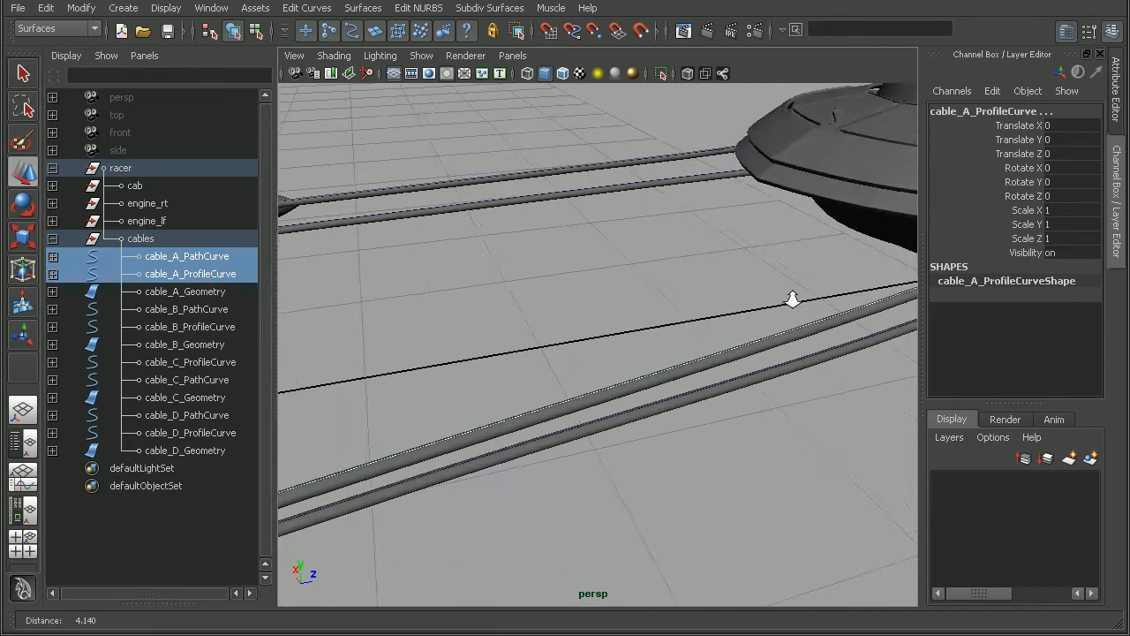
{"action": "left_click_drag", "start_coordinate": [791, 298], "coordinate": [715, 342]}
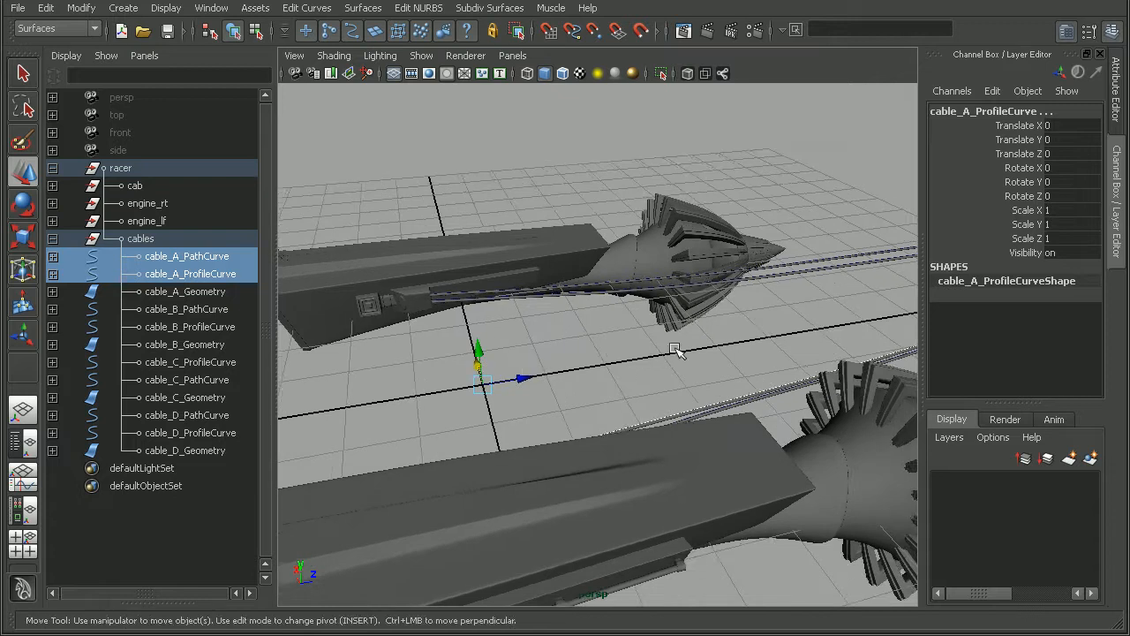
{"action": "left_click_drag", "start_coordinate": [671, 349], "coordinate": [428, 334]}
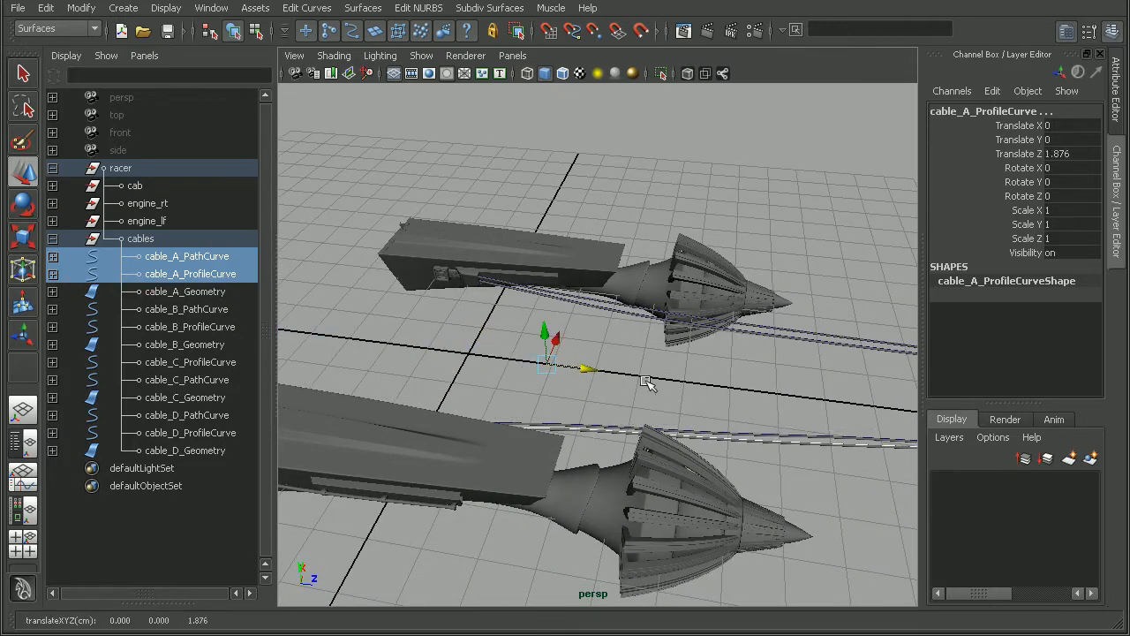
{"action": "left_click_drag", "start_coordinate": [650, 383], "coordinate": [668, 321]}
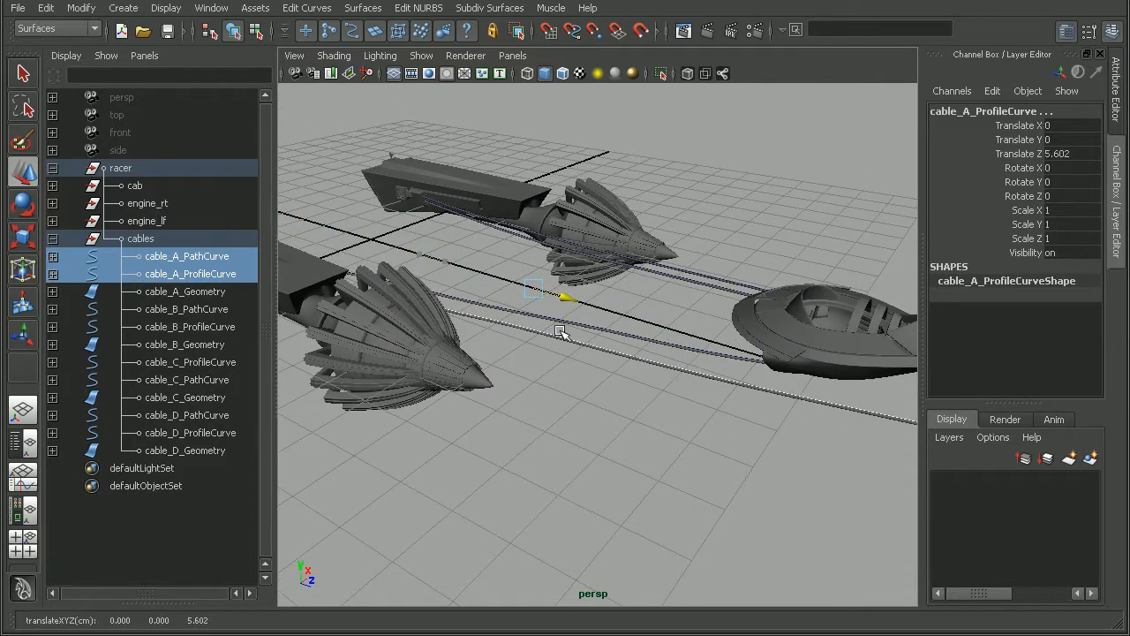
{"action": "left_click", "coordinate": [188, 256]}
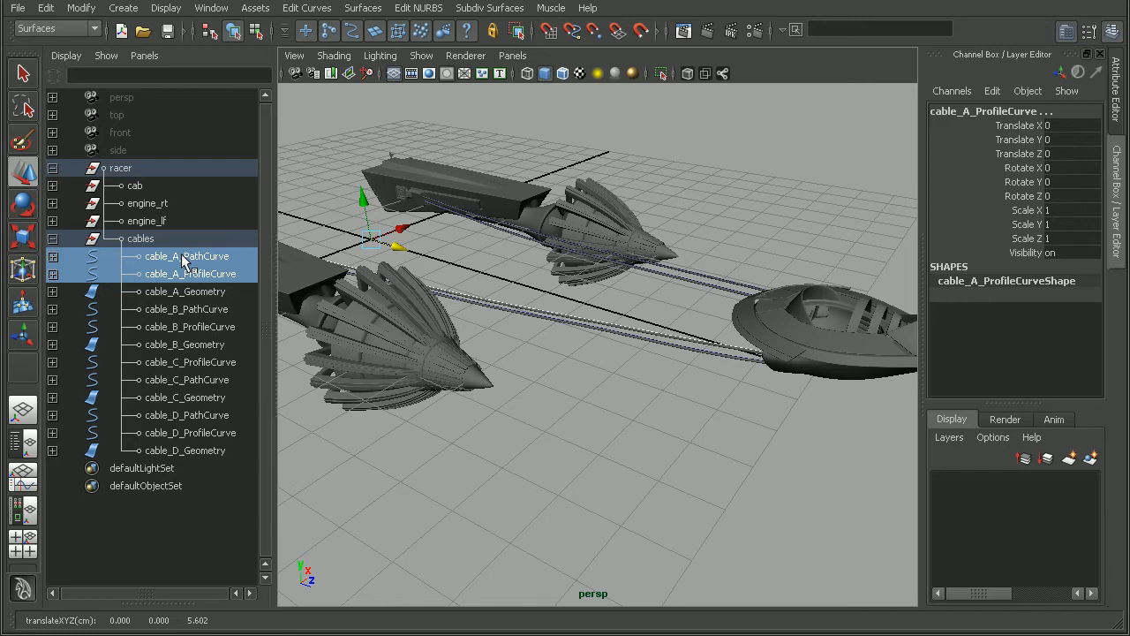
{"action": "mouse_move", "coordinate": [184, 261]}
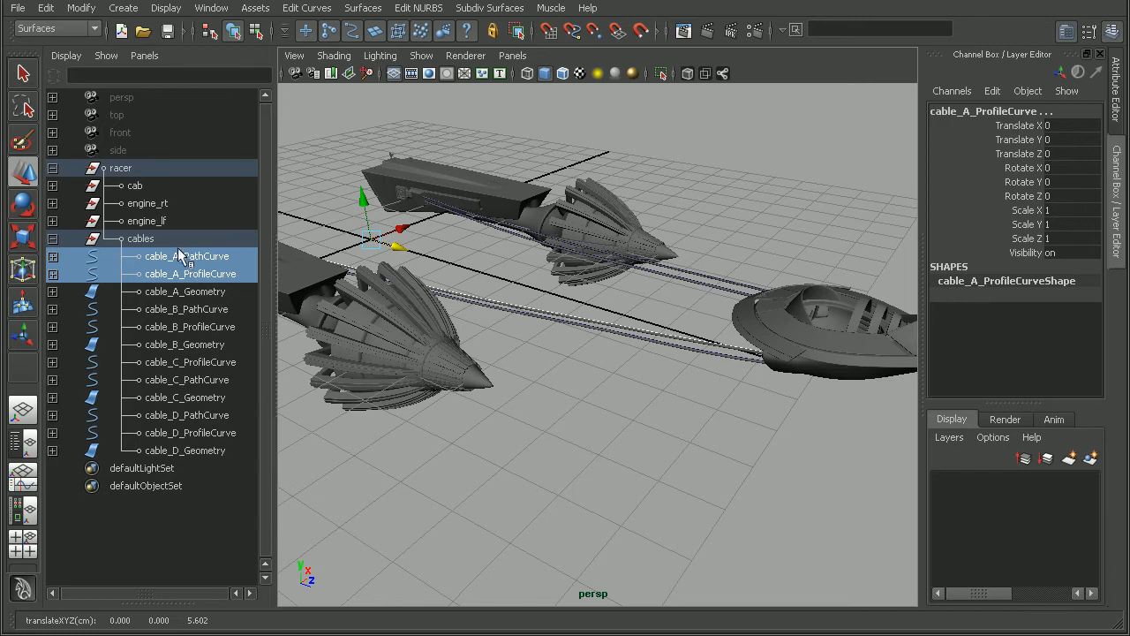
{"action": "left_click", "coordinate": [187, 292]}
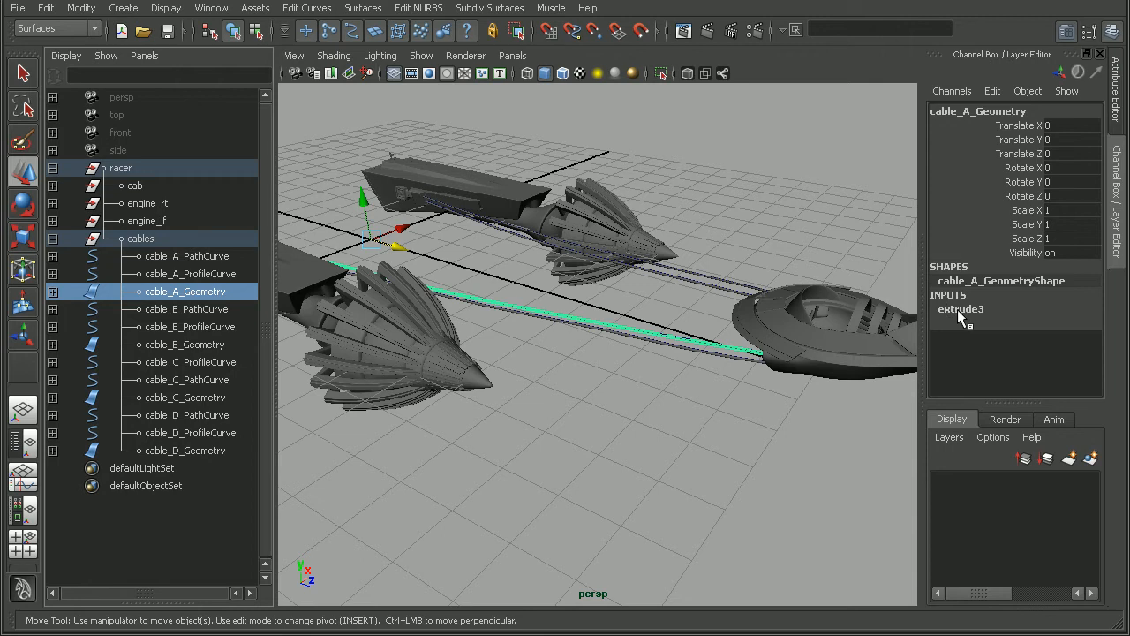
{"action": "mouse_move", "coordinate": [961, 311]}
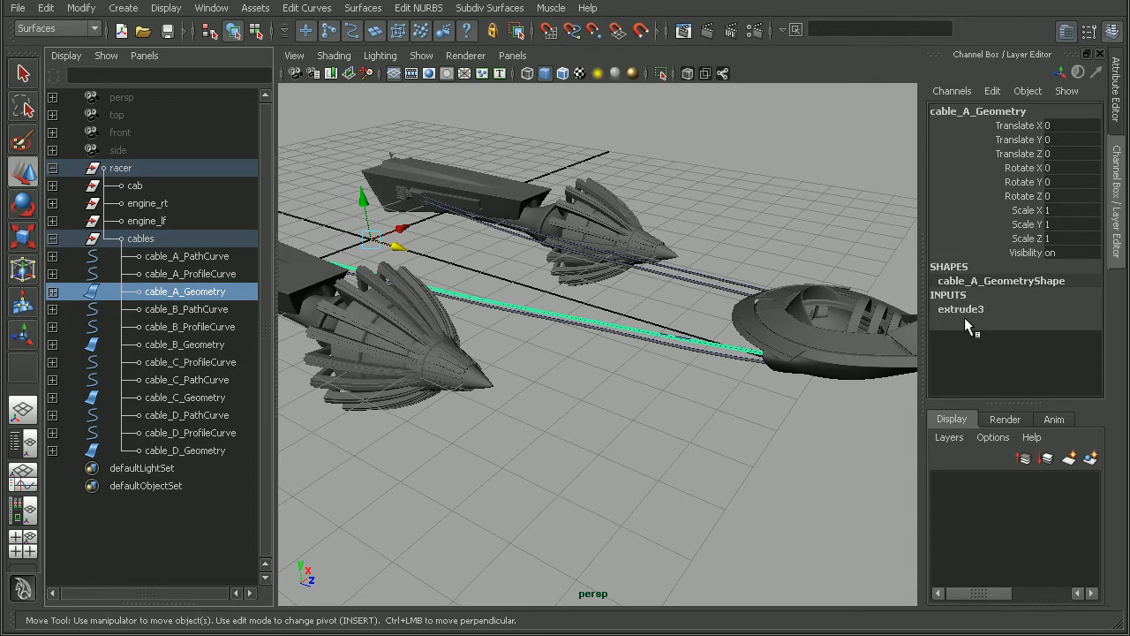
{"action": "mouse_move", "coordinate": [968, 316]}
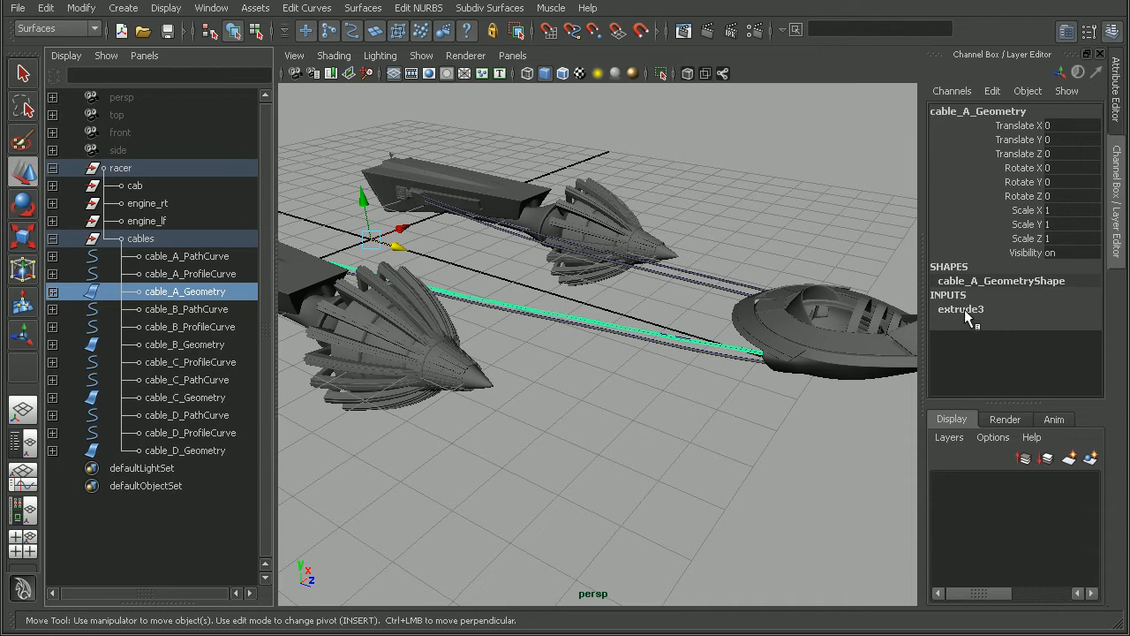
{"action": "left_click", "coordinate": [961, 307]}
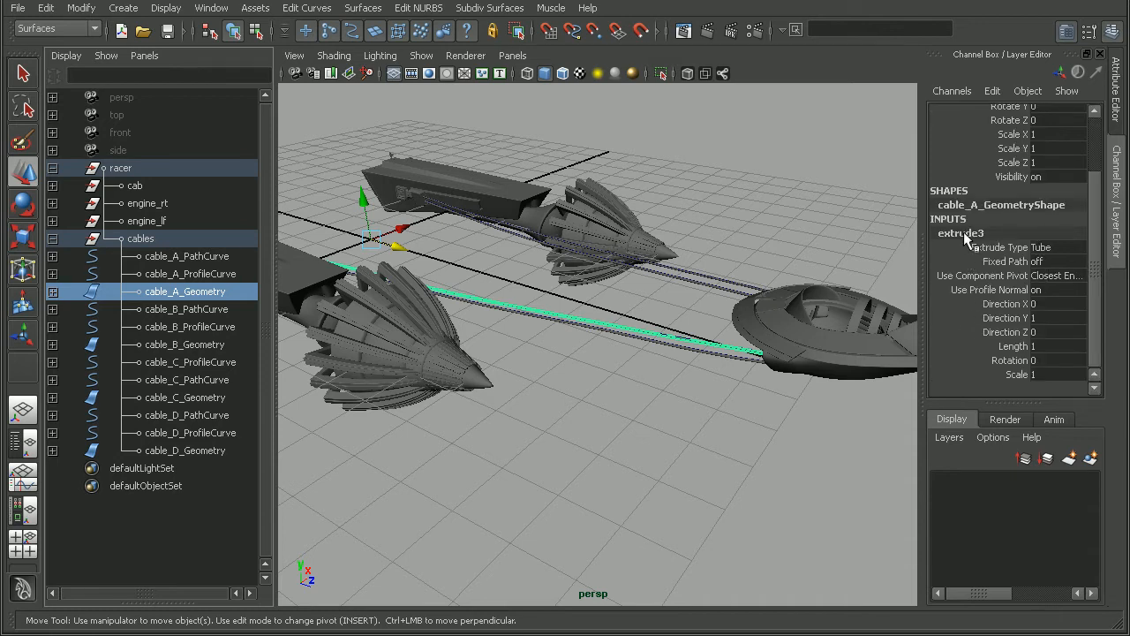
{"action": "left_click", "coordinate": [187, 256]}
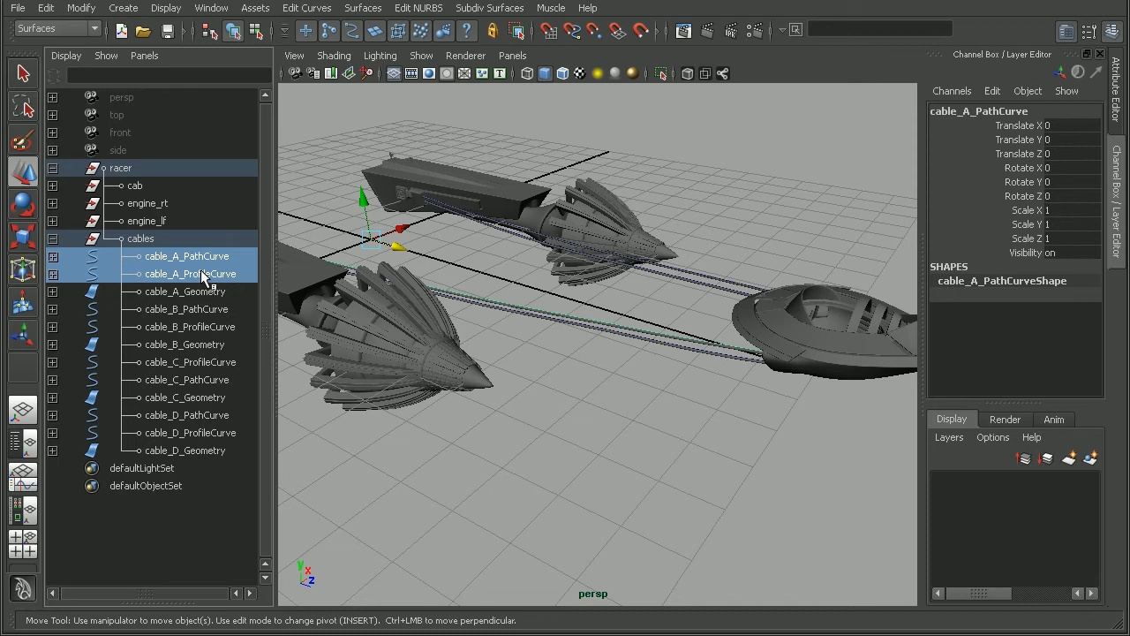
{"action": "left_click", "coordinate": [186, 291]}
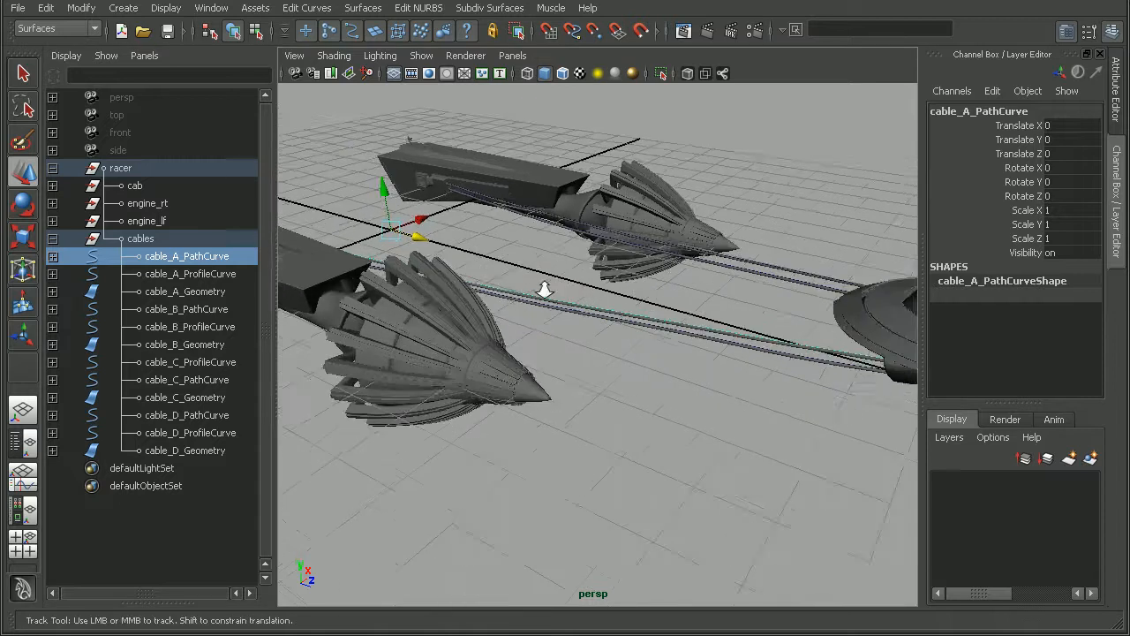
{"action": "left_click_drag", "start_coordinate": [544, 289], "coordinate": [572, 276]}
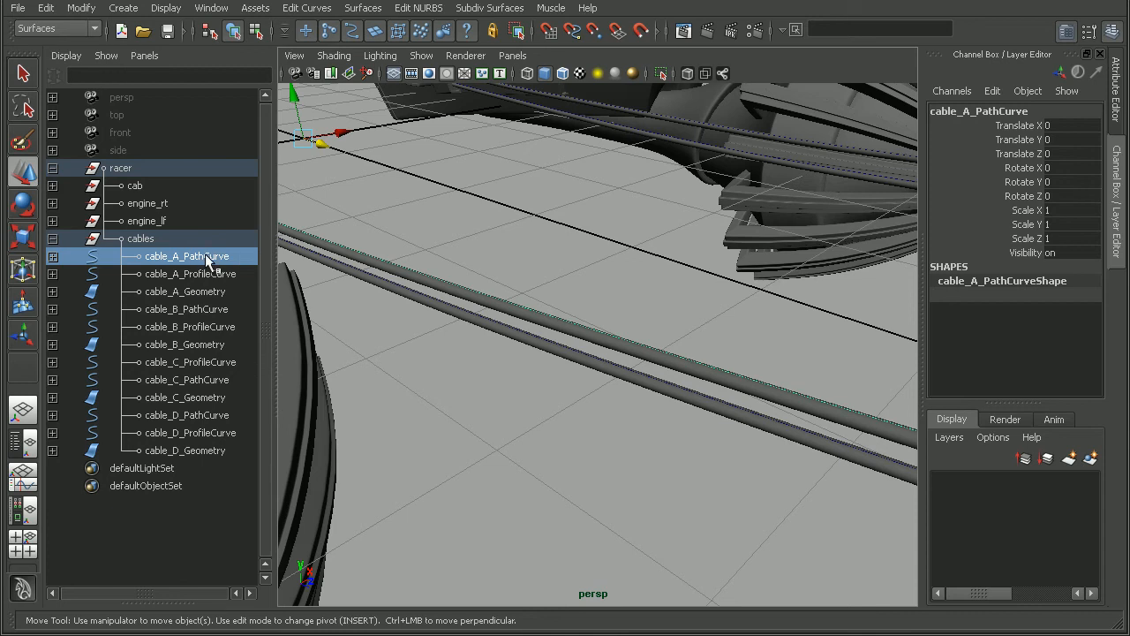
{"action": "mouse_move", "coordinate": [208, 272]}
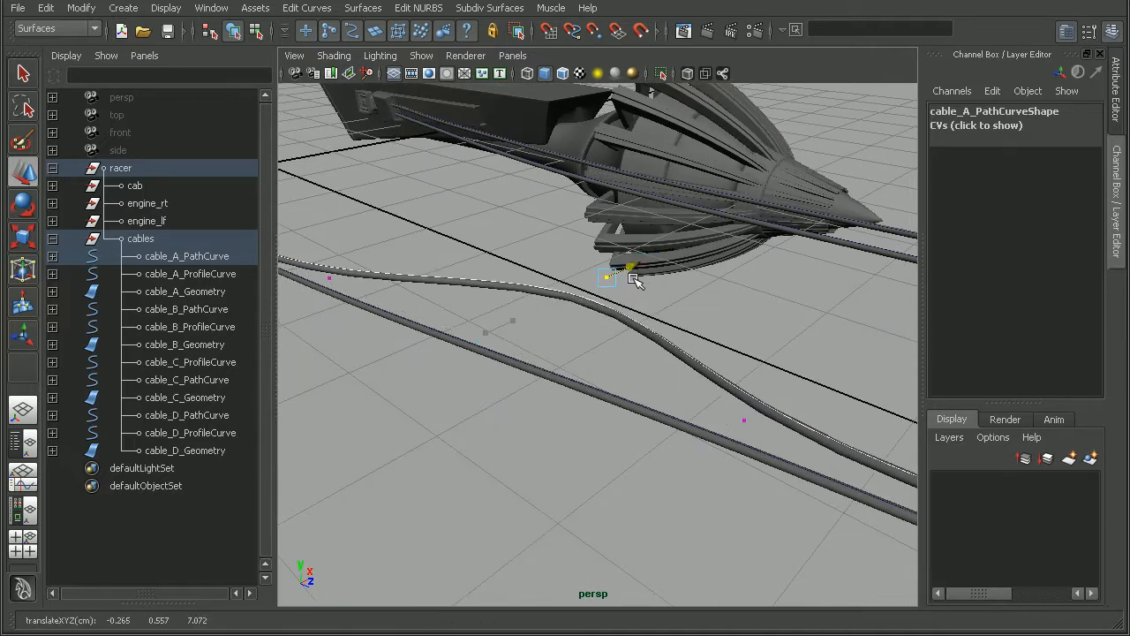
{"action": "left_click_drag", "start_coordinate": [608, 278], "coordinate": [574, 293]}
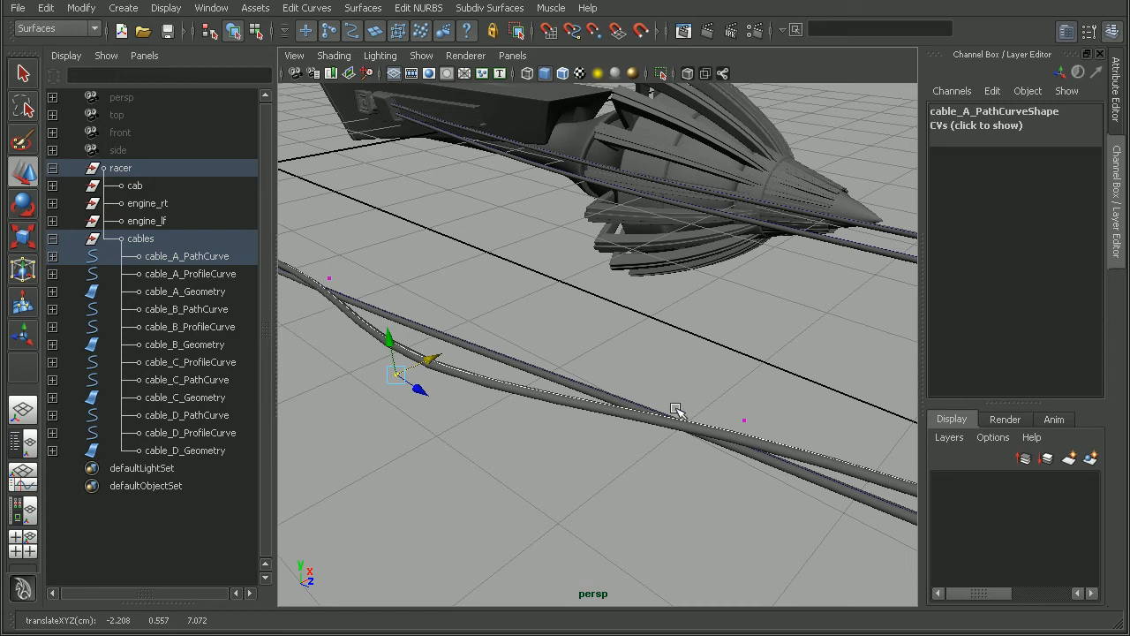
{"action": "left_click_drag", "start_coordinate": [398, 373], "coordinate": [480, 335]}
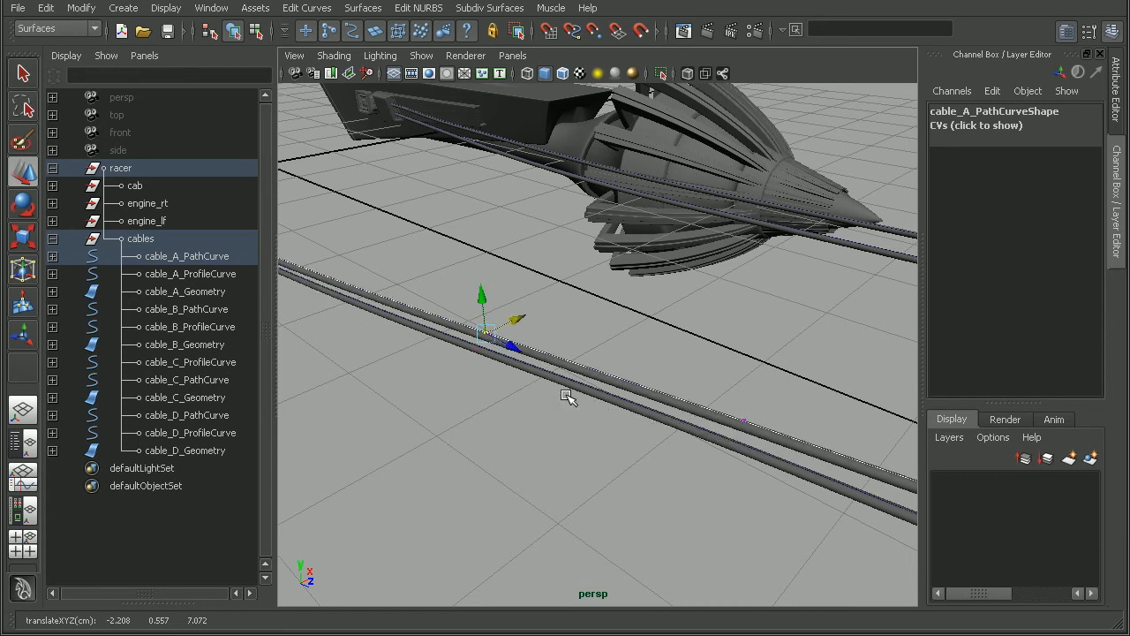
{"action": "left_click_drag", "start_coordinate": [565, 397], "coordinate": [756, 380]}
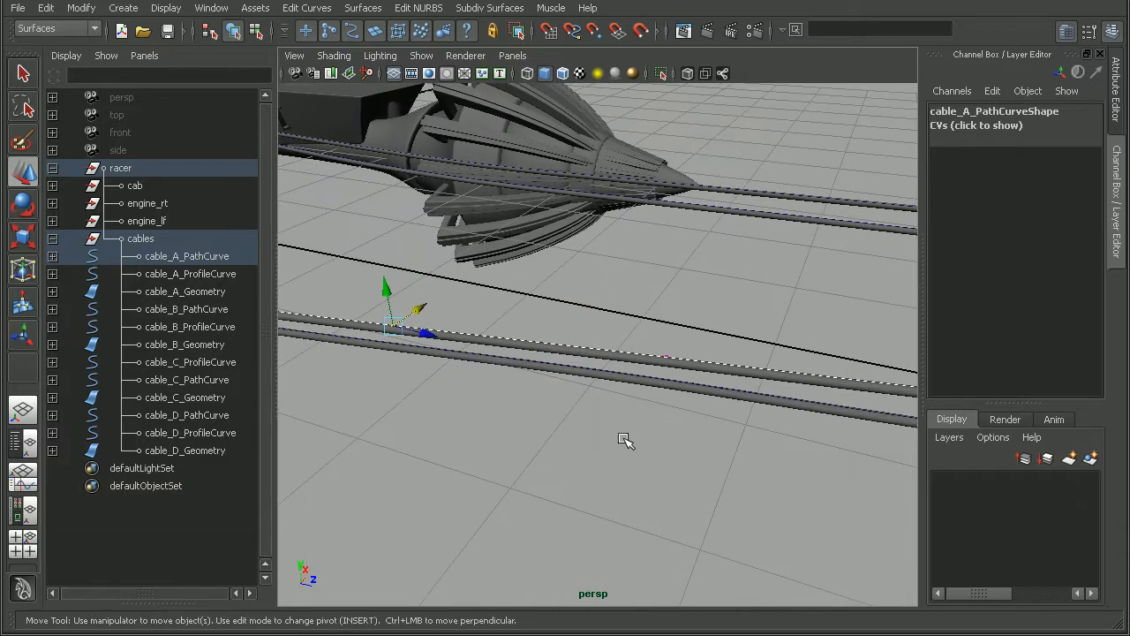
{"action": "left_click", "coordinate": [187, 256]}
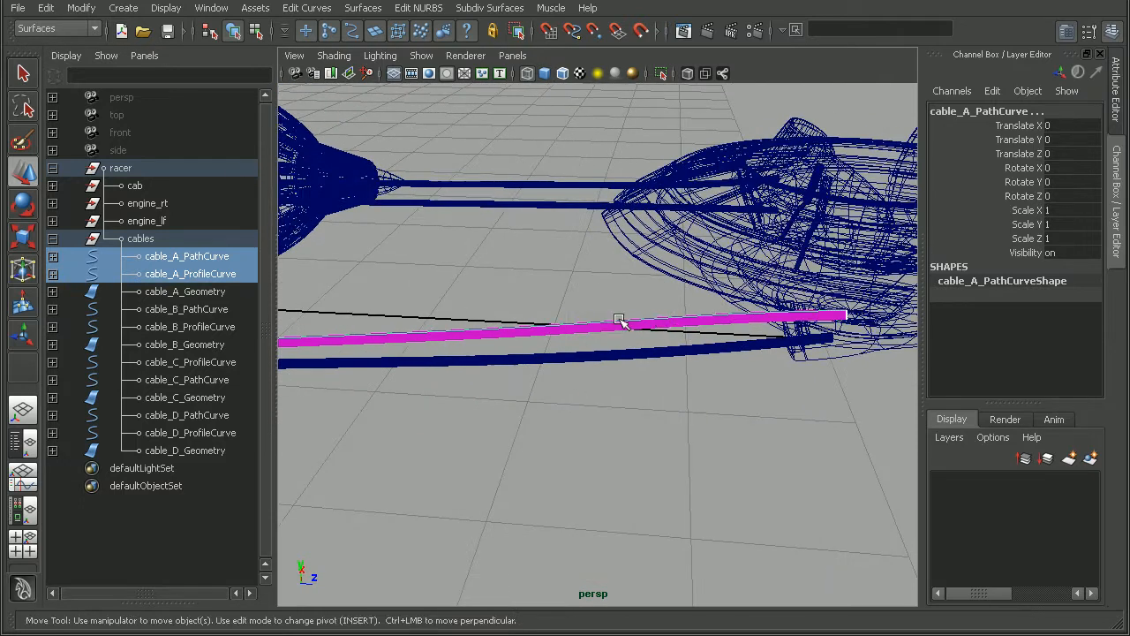
{"action": "mouse_move", "coordinate": [689, 320]}
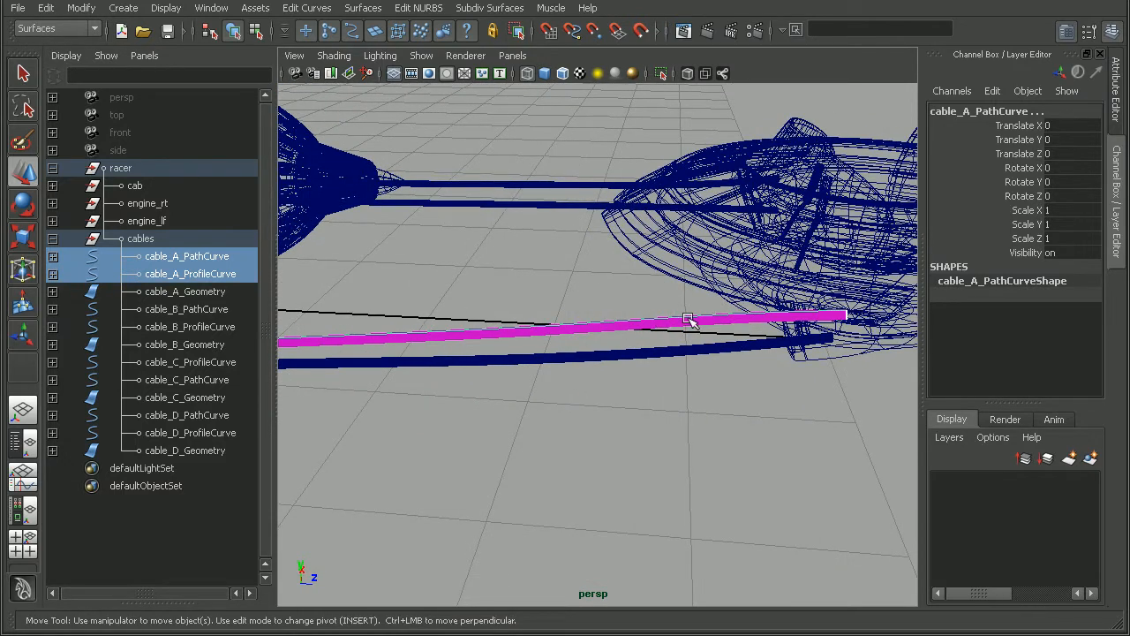
{"action": "mouse_move", "coordinate": [565, 334]}
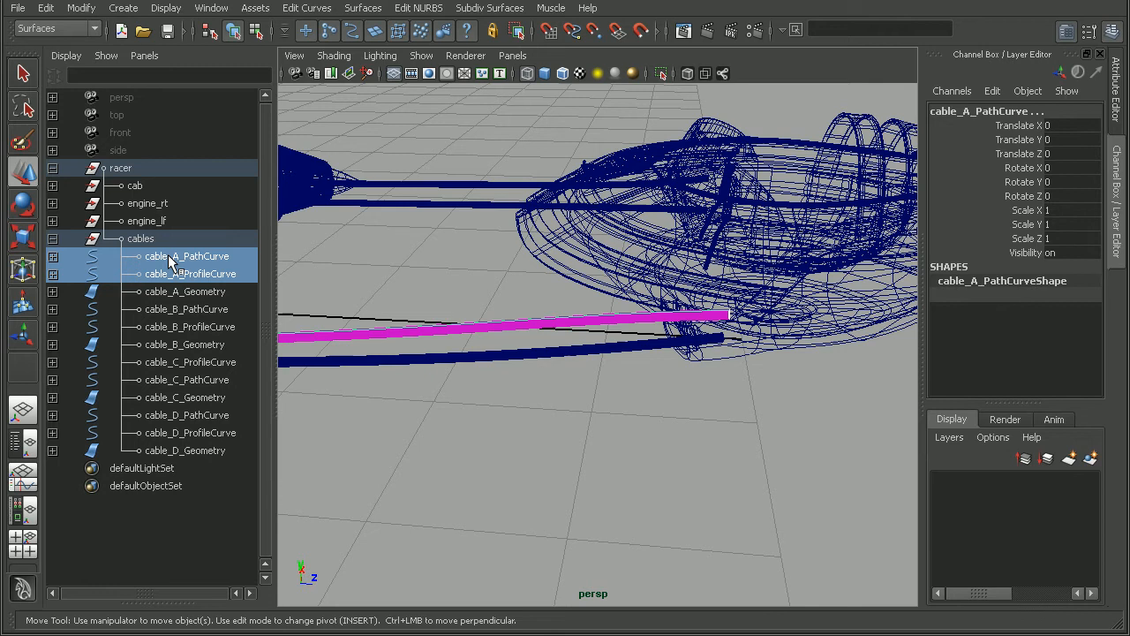
- Compare cable_A_PathCurve, cable_A_Geometry and the cables group by selecting each in the Outliner
{"action": "left_click", "coordinate": [190, 272]}
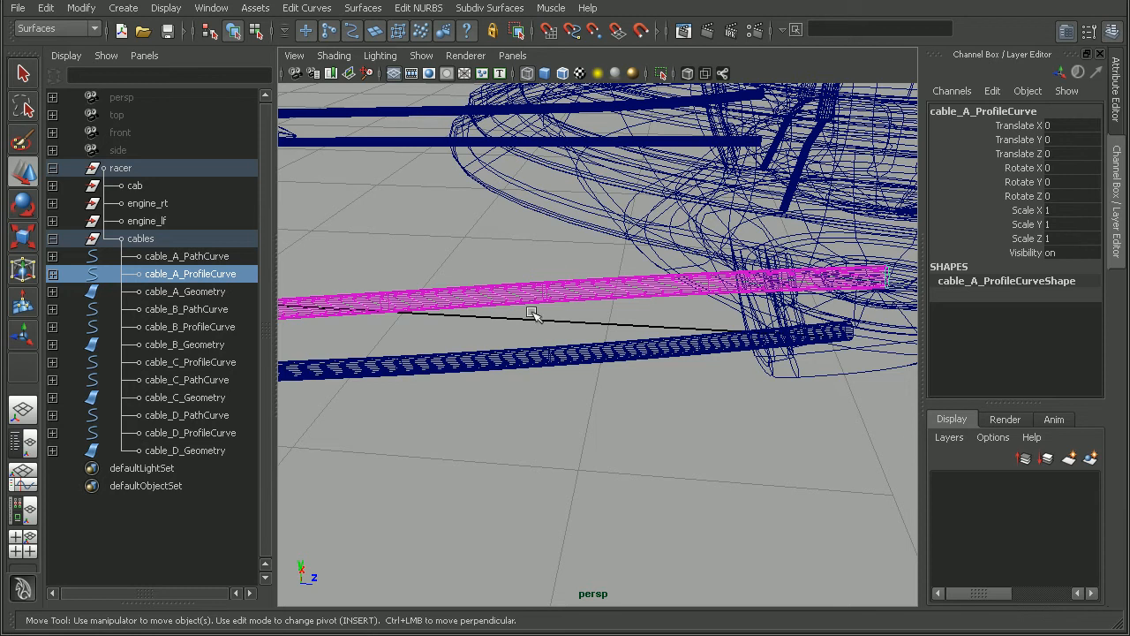
{"action": "mouse_move", "coordinate": [607, 284]}
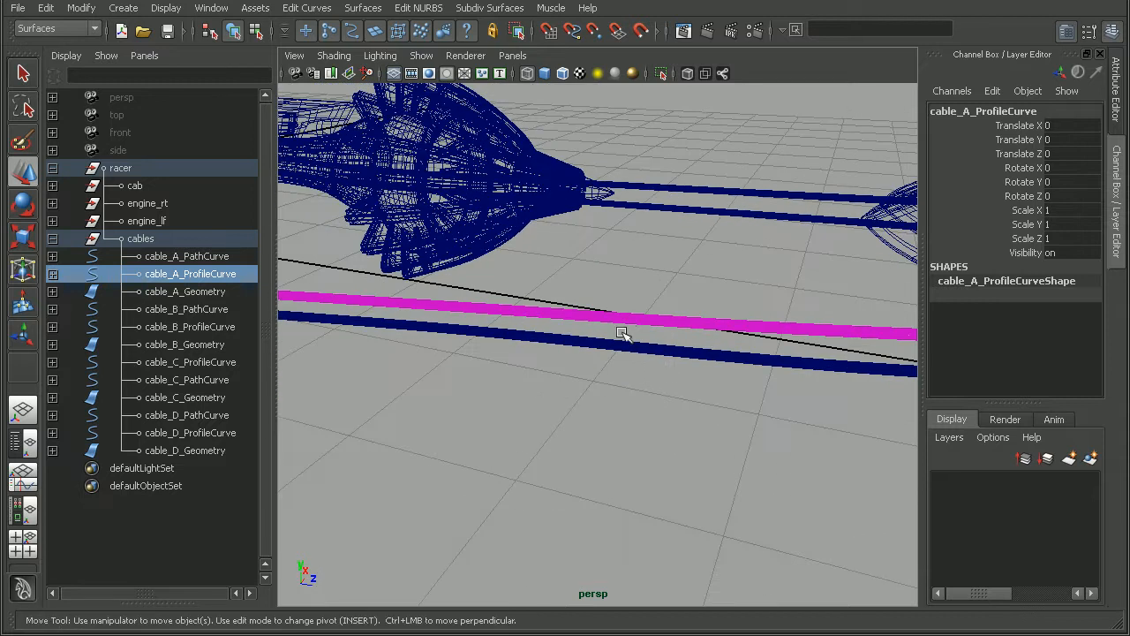
{"action": "left_click", "coordinate": [21, 72]}
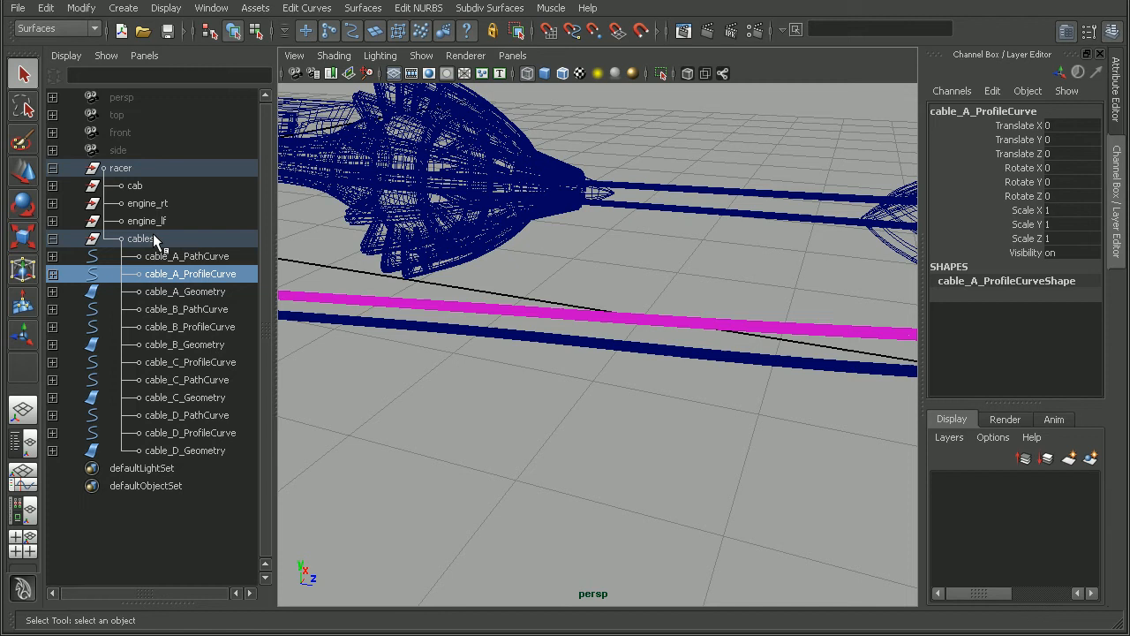
{"action": "mouse_move", "coordinate": [138, 174]}
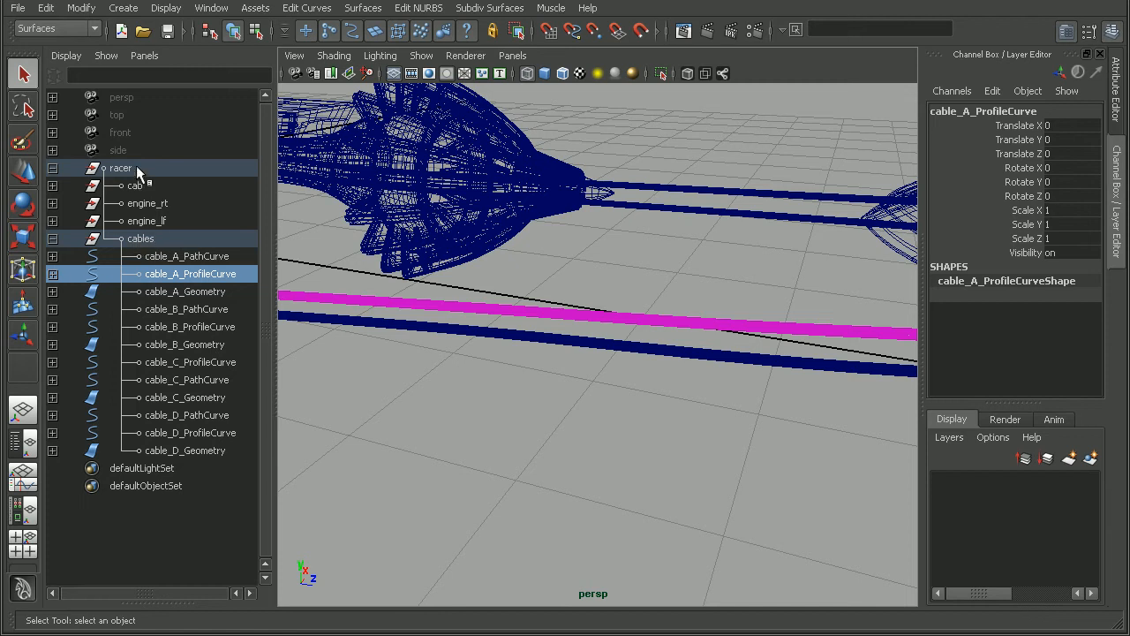
{"action": "left_click", "coordinate": [141, 239]}
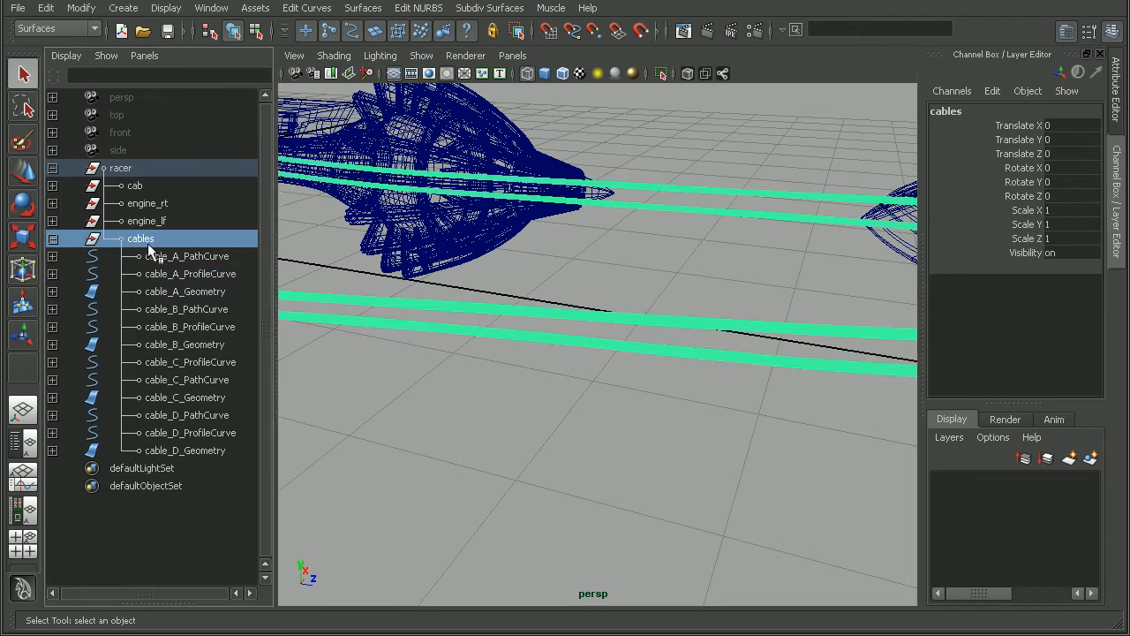
{"action": "mouse_move", "coordinate": [190, 463]}
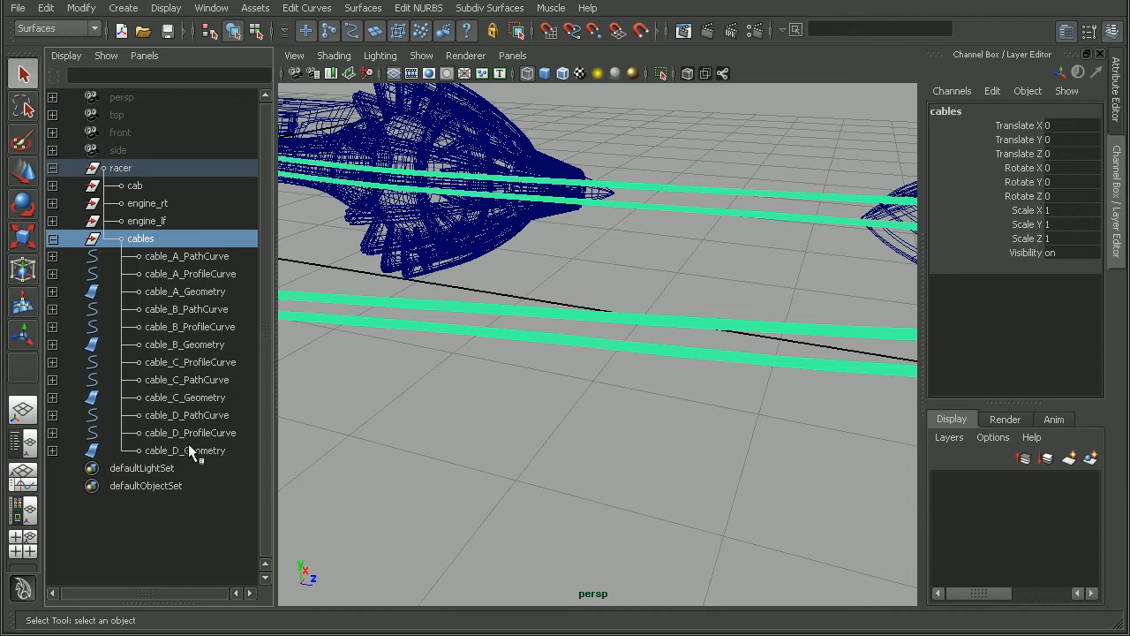
{"action": "mouse_move", "coordinate": [192, 256]}
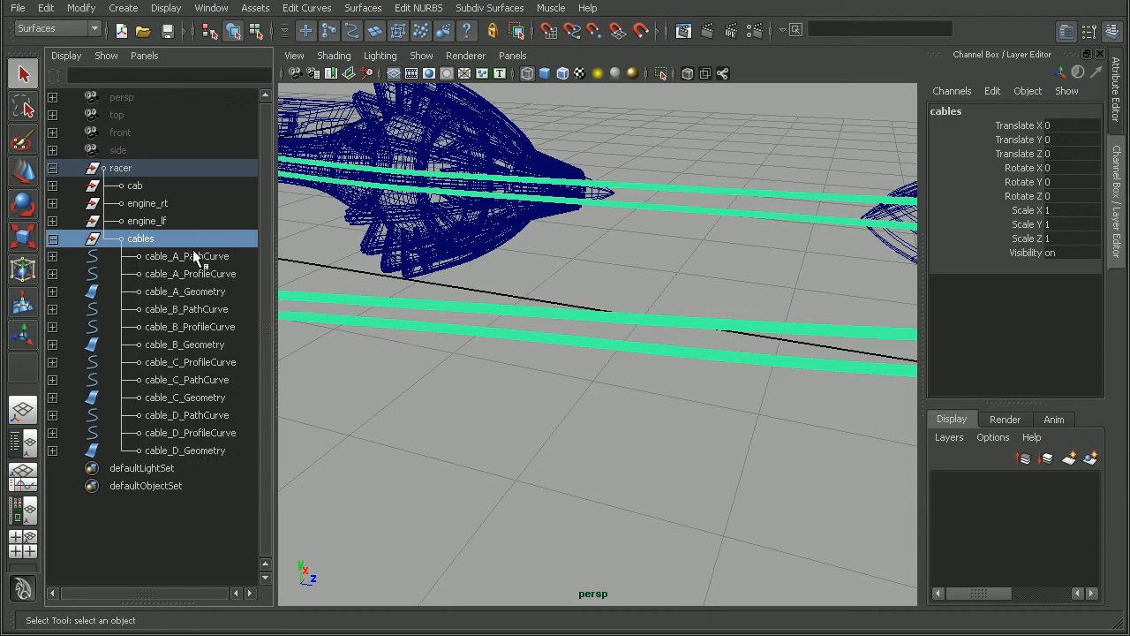
{"action": "mouse_move", "coordinate": [148, 244]}
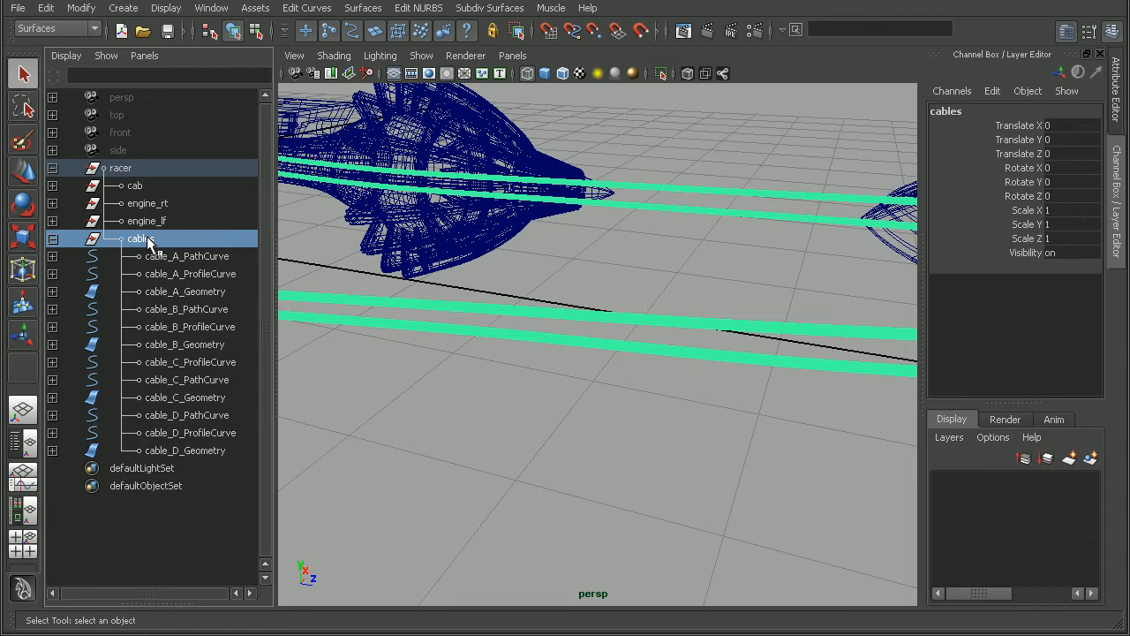
{"action": "left_click", "coordinate": [185, 256]}
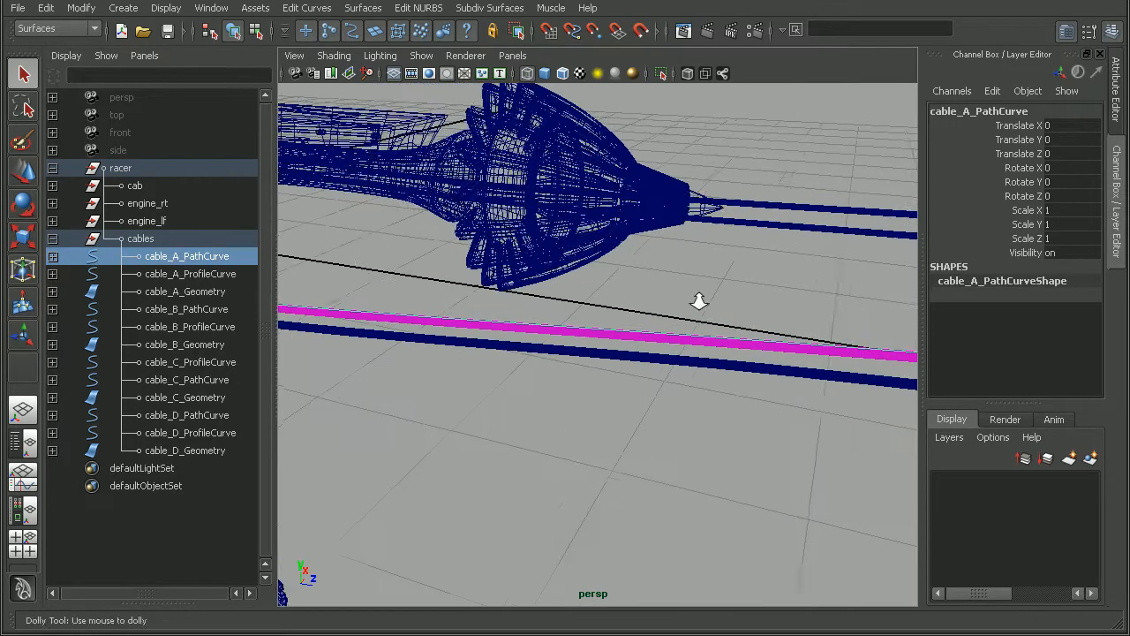
{"action": "left_click", "coordinate": [141, 238]}
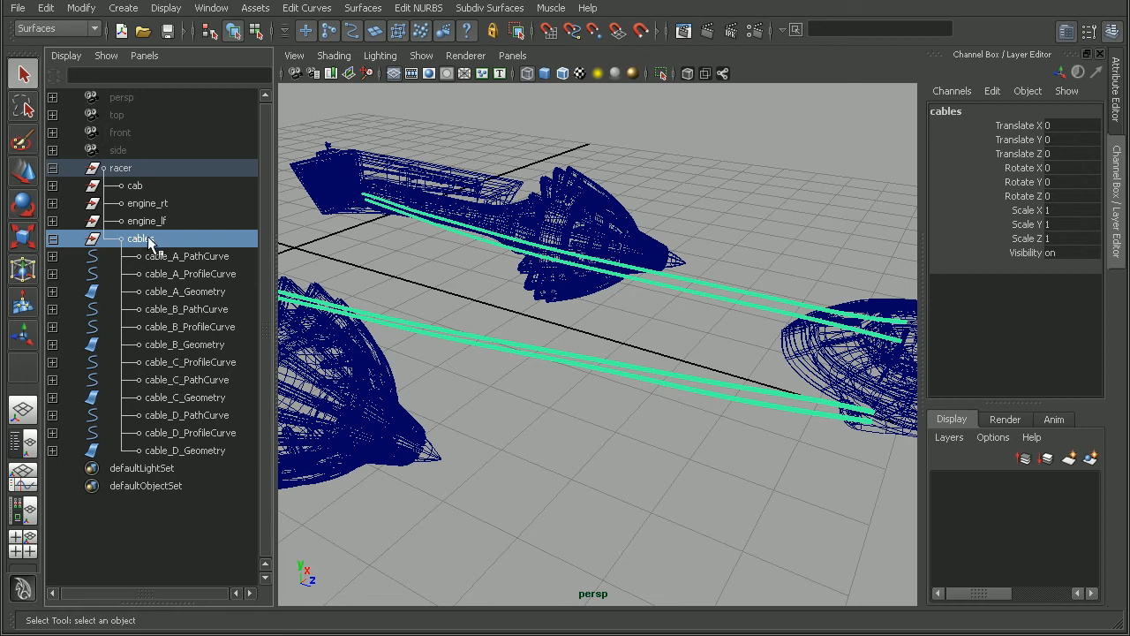
{"action": "left_click", "coordinate": [185, 292]}
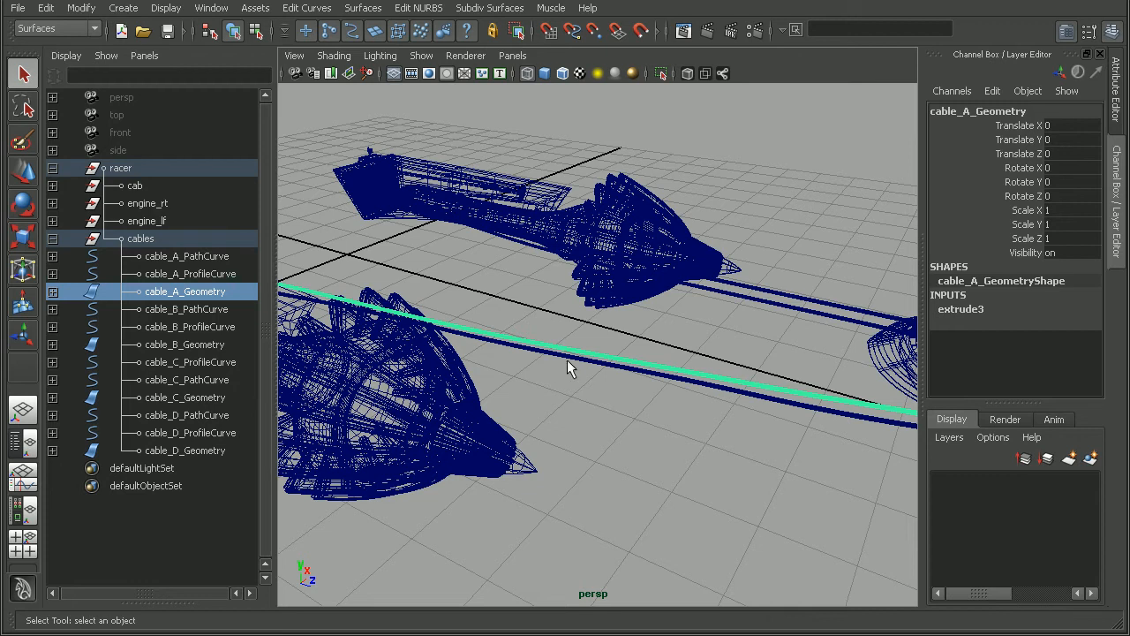
{"action": "left_click", "coordinate": [187, 256]}
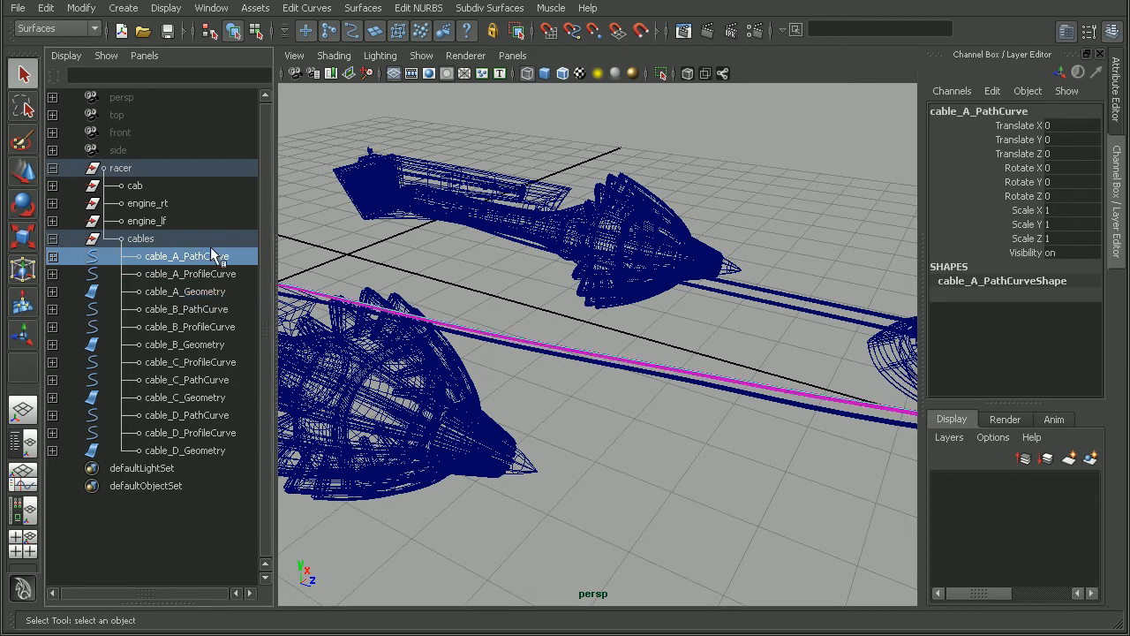
{"action": "mouse_move", "coordinate": [203, 297]}
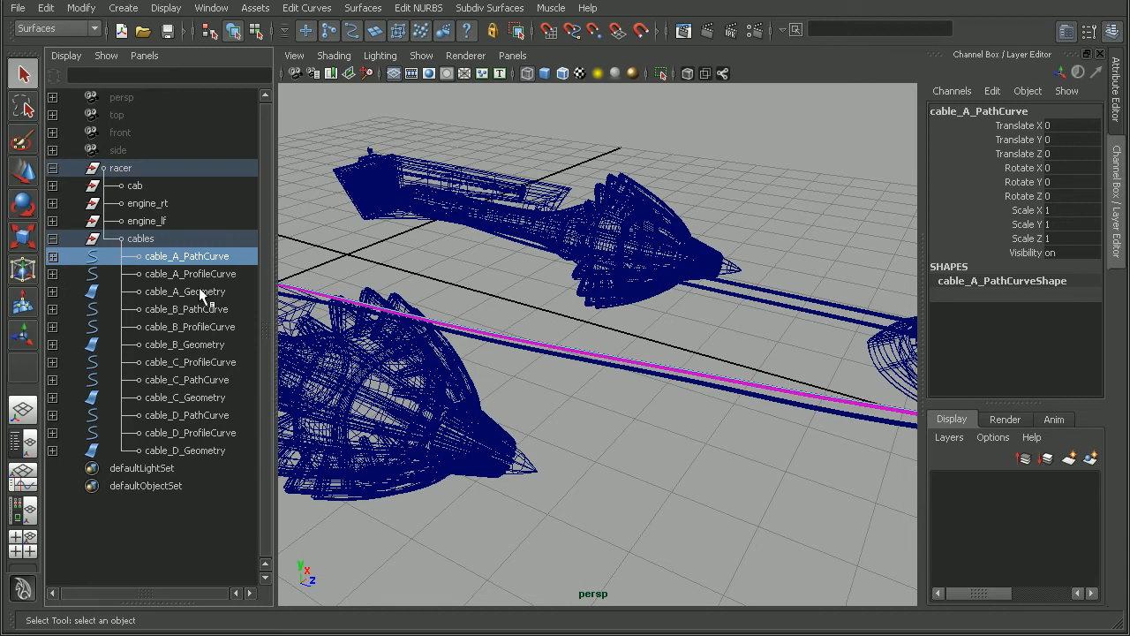
{"action": "mouse_move", "coordinate": [132, 168]}
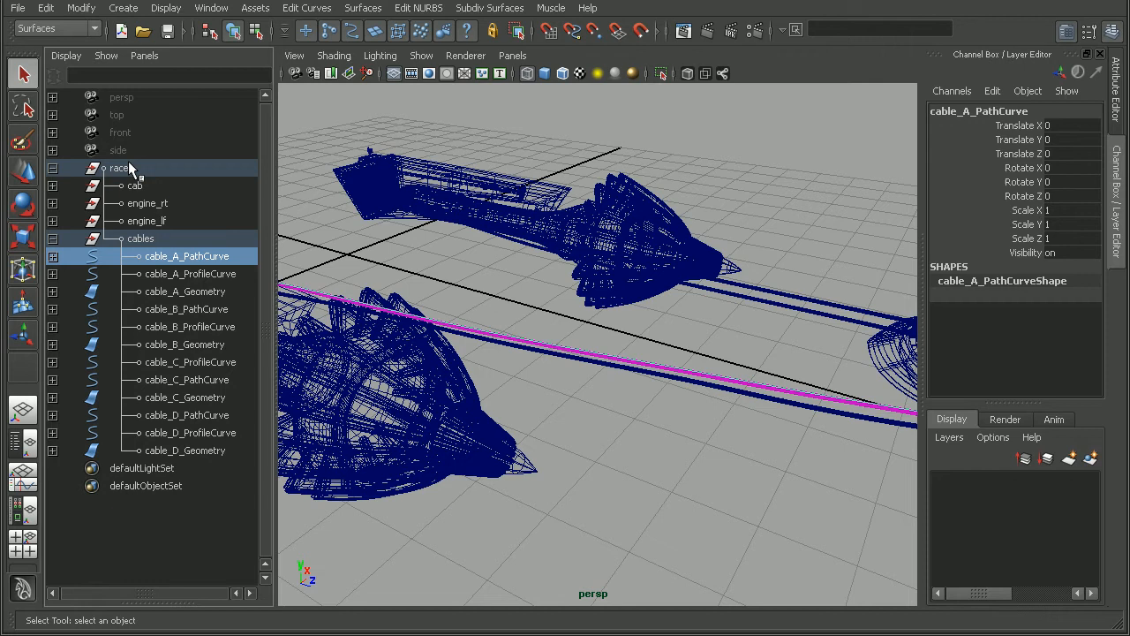
{"action": "mouse_move", "coordinate": [138, 233]}
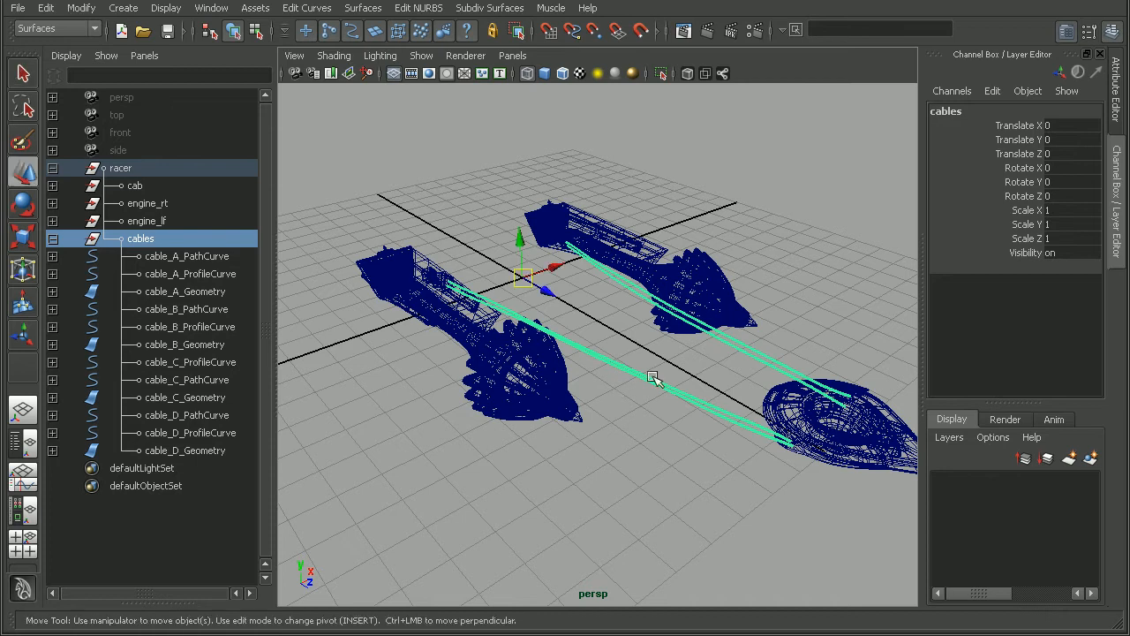
{"action": "mouse_move", "coordinate": [551, 294]}
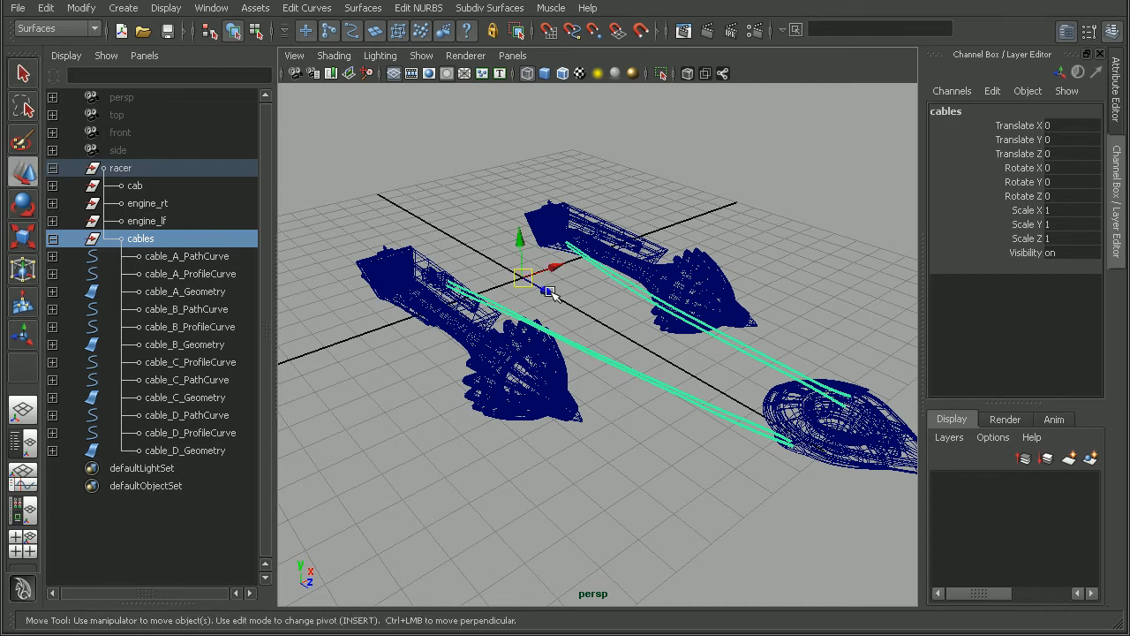
- Drag the cables group about 5.1 units back along Z away from the engines
{"action": "left_click_drag", "start_coordinate": [551, 265], "coordinate": [473, 233]}
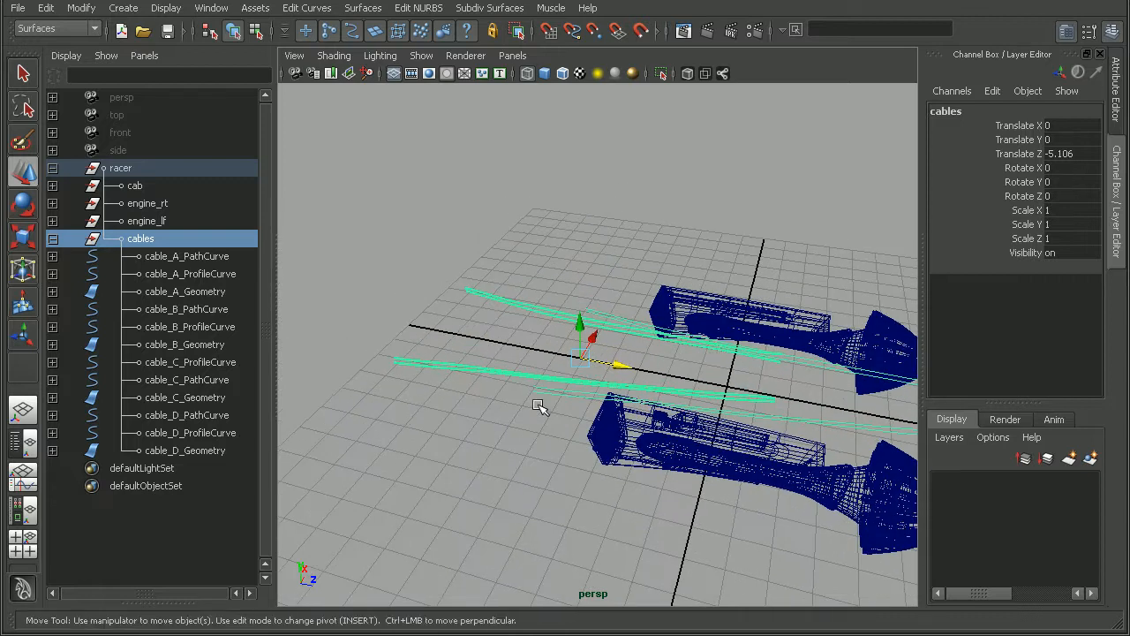
{"action": "mouse_move", "coordinate": [662, 375]}
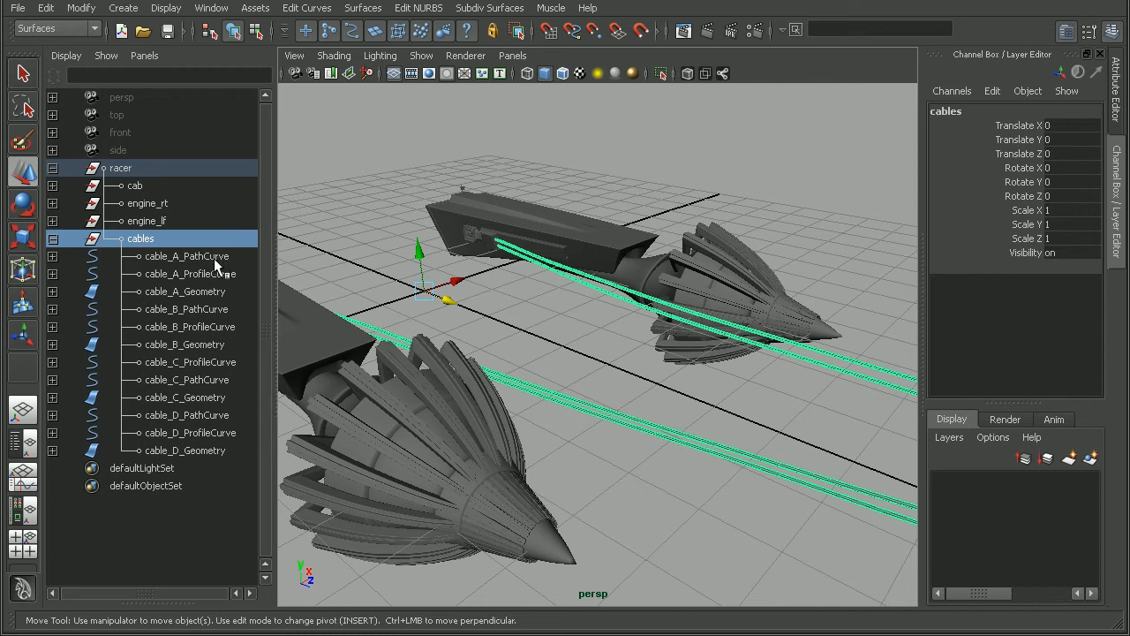
- Delete construction history on cable_A_Geometry via Edit > Delete by Type > History, then check its path curve
{"action": "left_click", "coordinate": [186, 291]}
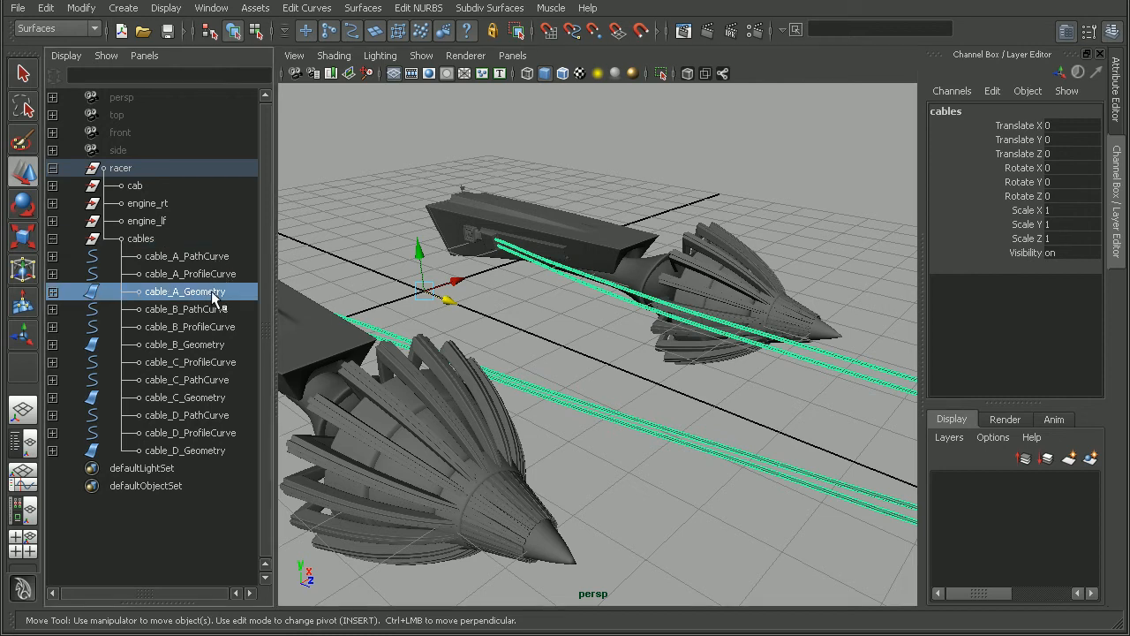
{"action": "left_click", "coordinate": [186, 291]}
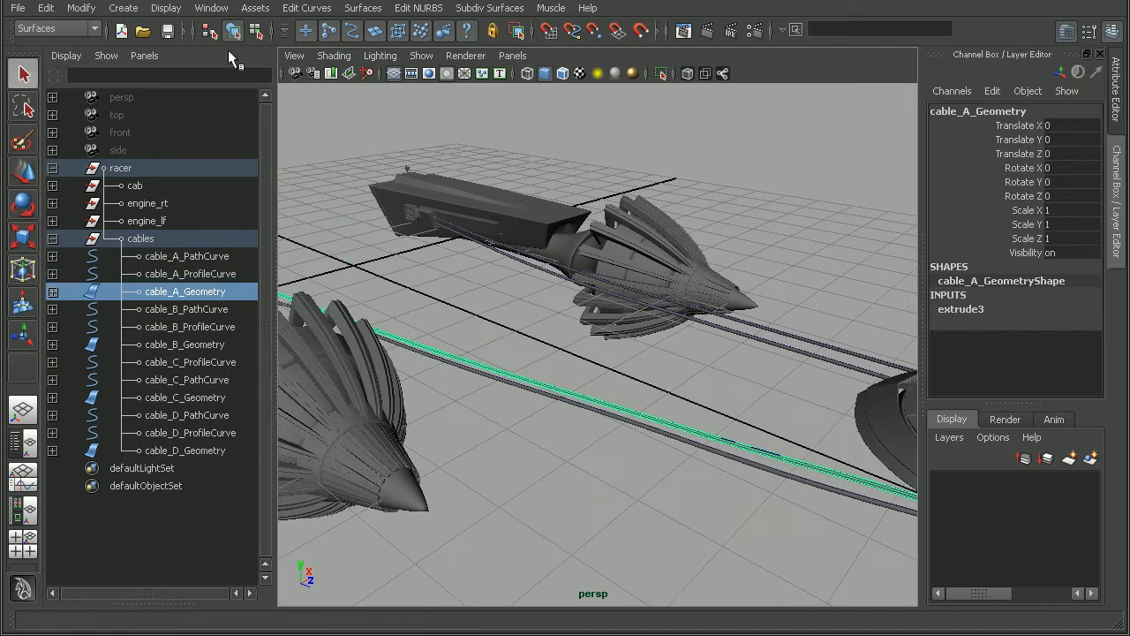
{"action": "mouse_move", "coordinate": [943, 315]}
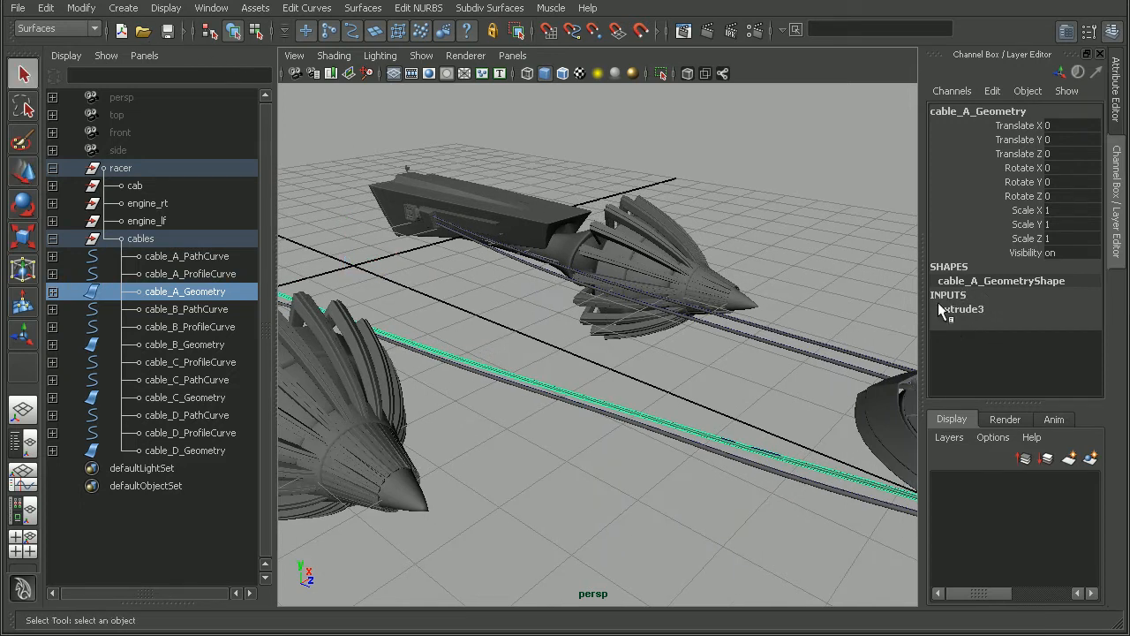
{"action": "mouse_move", "coordinate": [919, 265]}
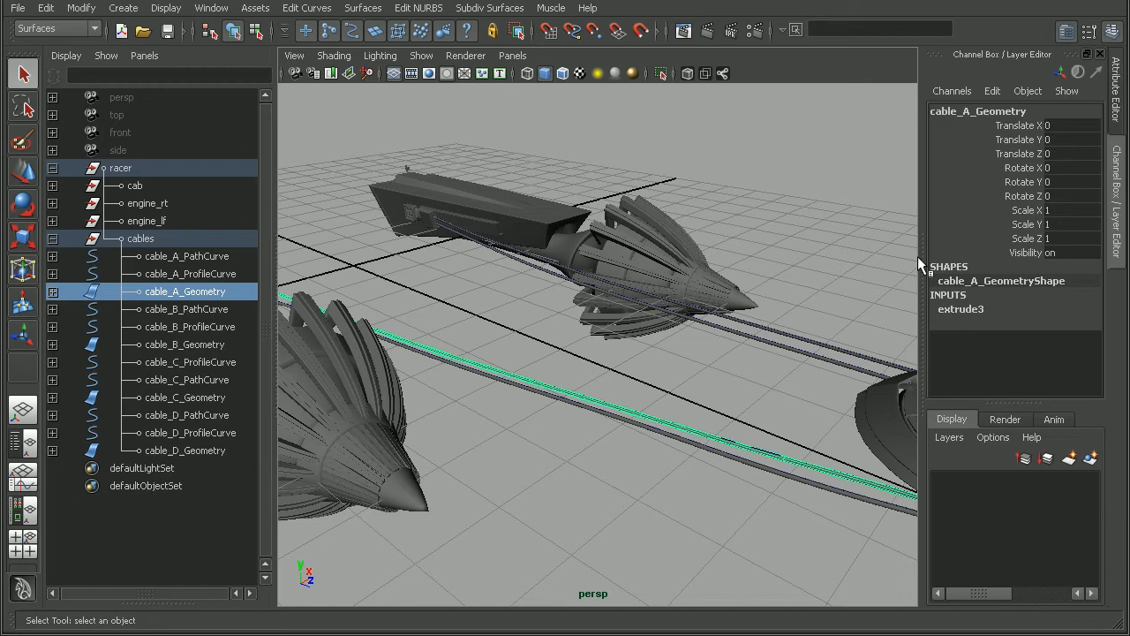
{"action": "left_click", "coordinate": [46, 8]}
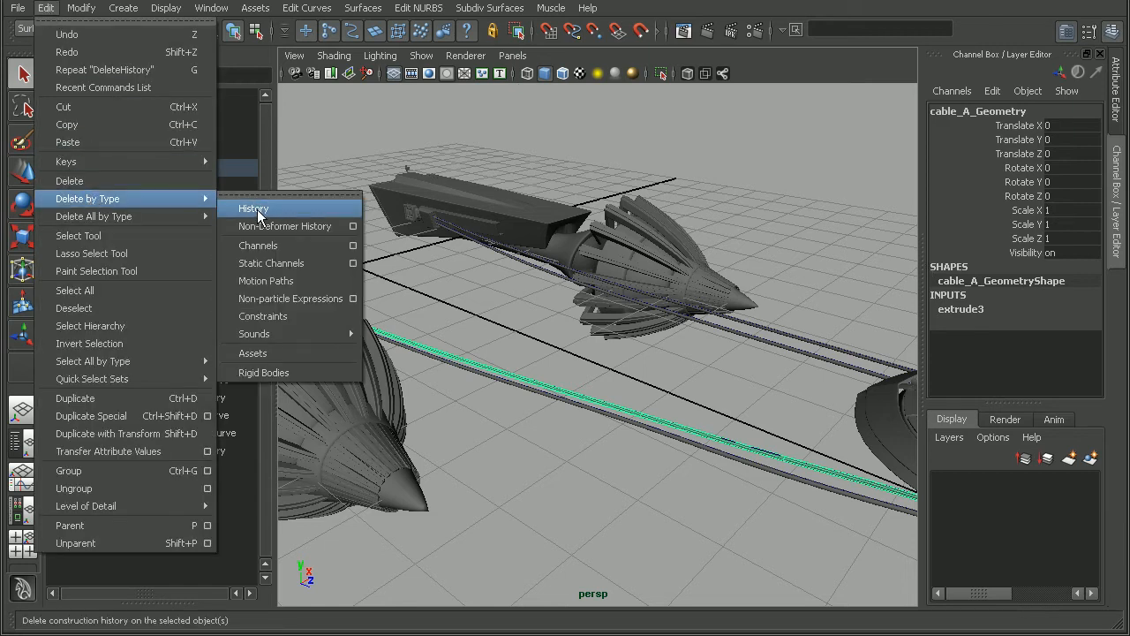
{"action": "left_click", "coordinate": [254, 208]}
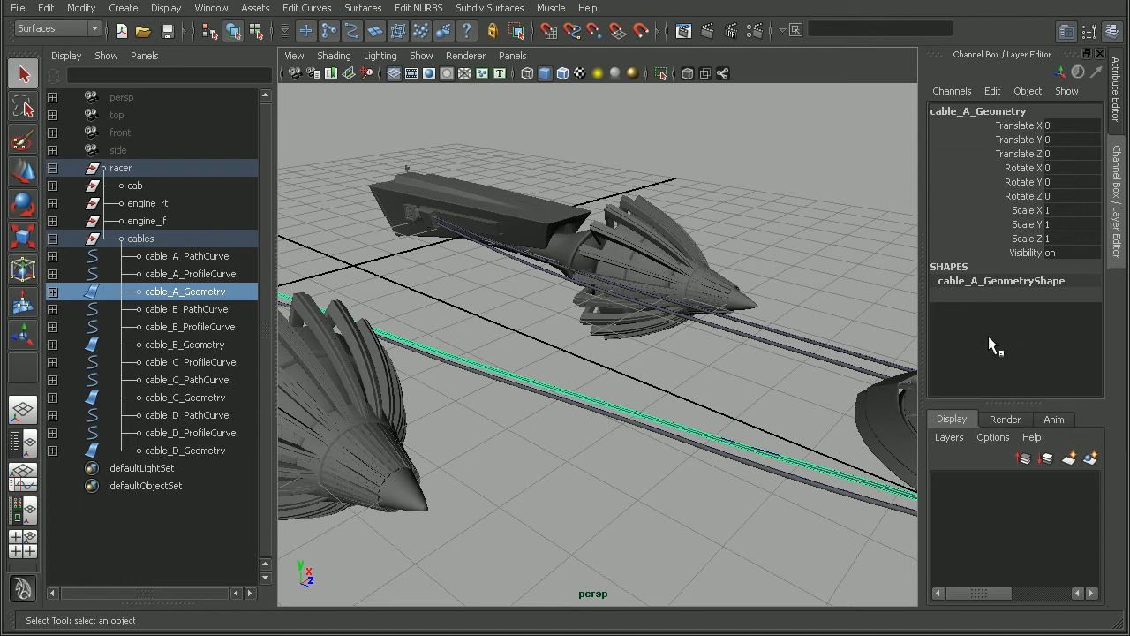
{"action": "mouse_move", "coordinate": [991, 335]}
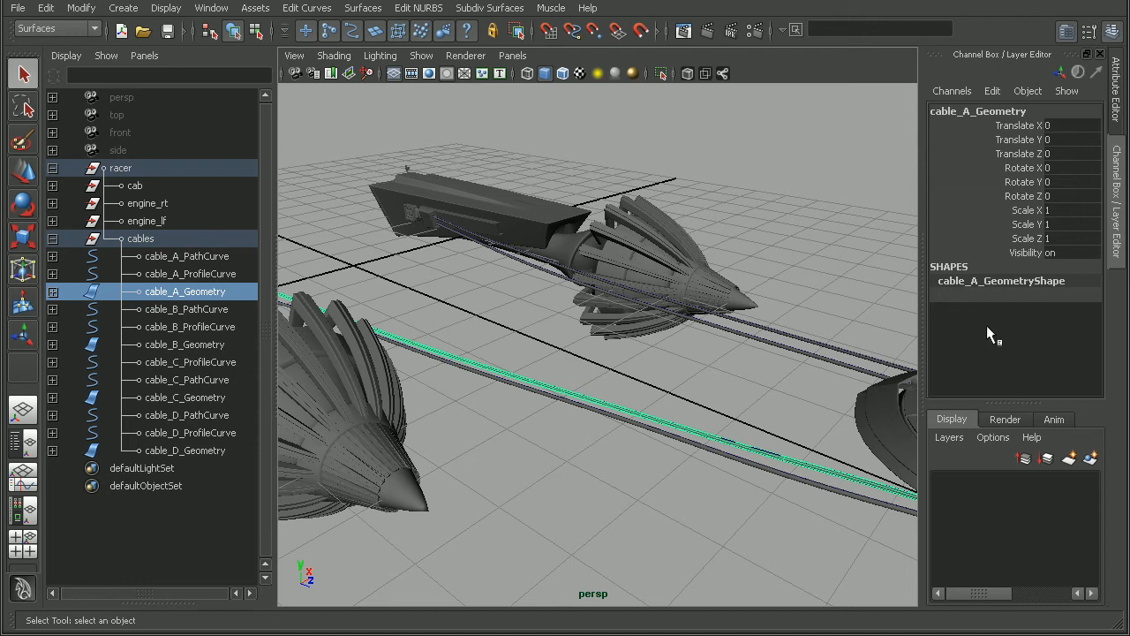
{"action": "mouse_move", "coordinate": [971, 314]}
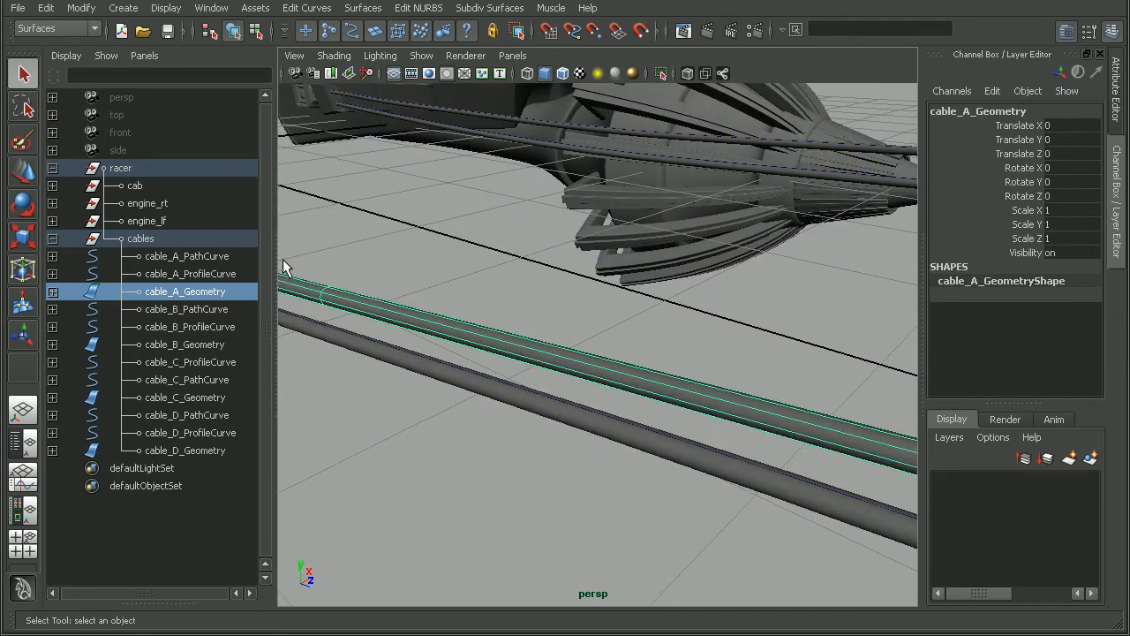
{"action": "left_click", "coordinate": [187, 254]}
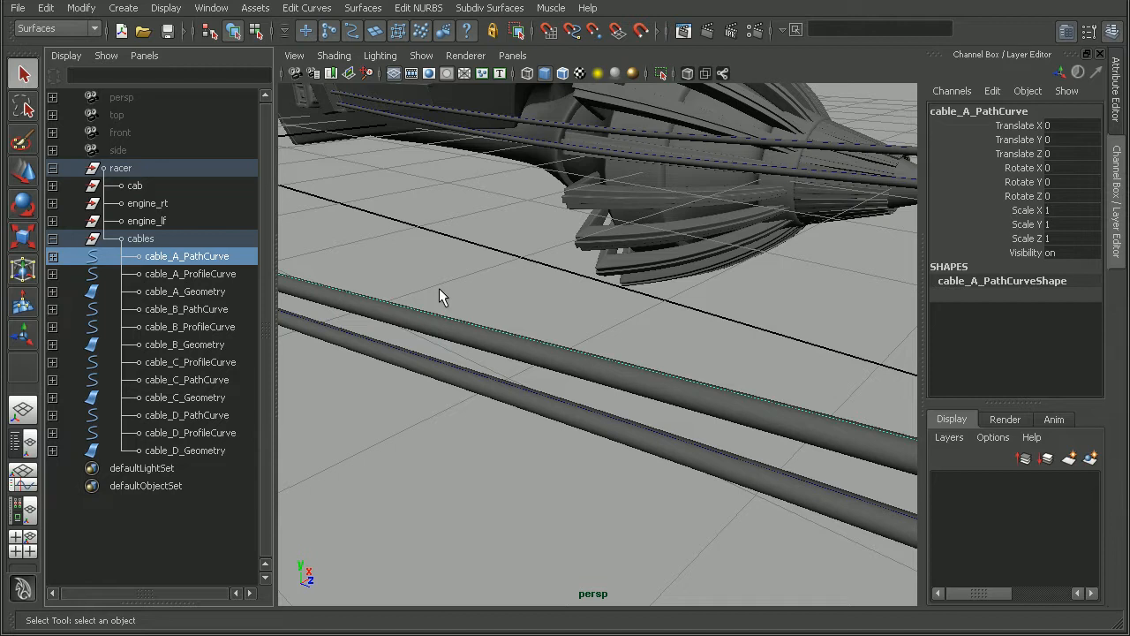
{"action": "left_click_drag", "start_coordinate": [441, 297], "coordinate": [466, 251]}
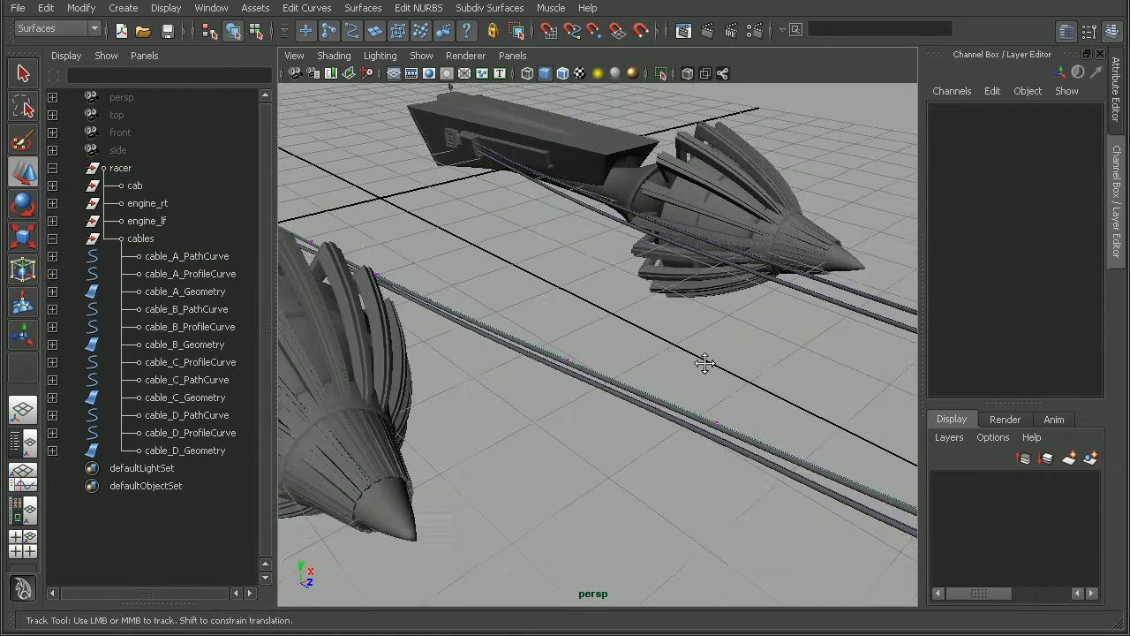
- Move the racer group about 11.3 units along Z and inspect whether cable A follows
{"action": "left_click", "coordinate": [120, 168]}
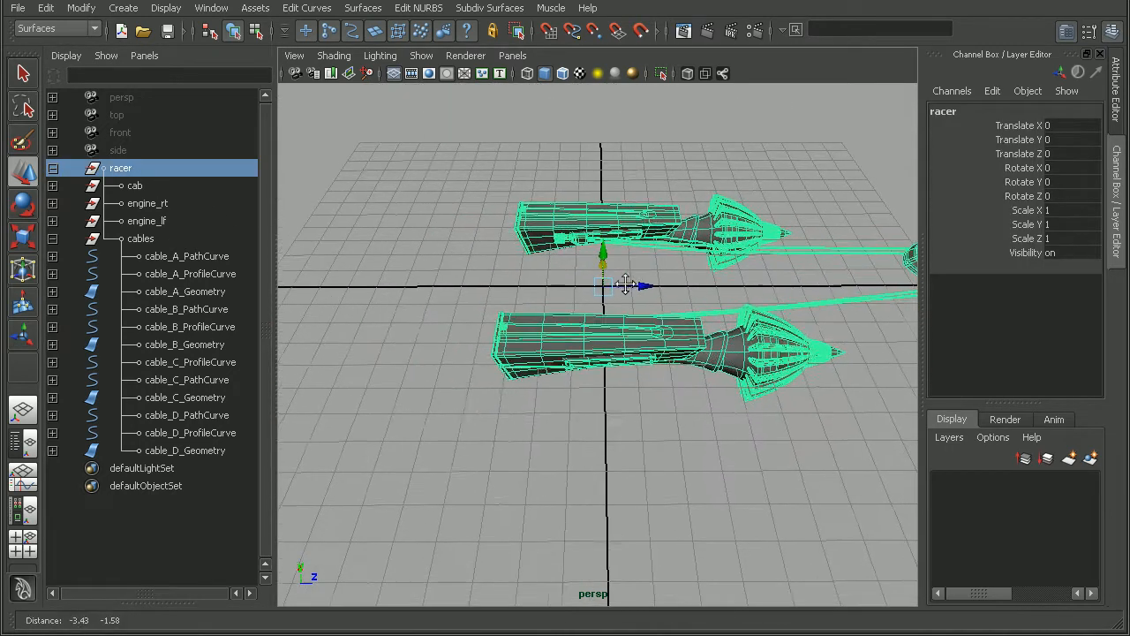
{"action": "left_click_drag", "start_coordinate": [604, 282], "coordinate": [428, 283]}
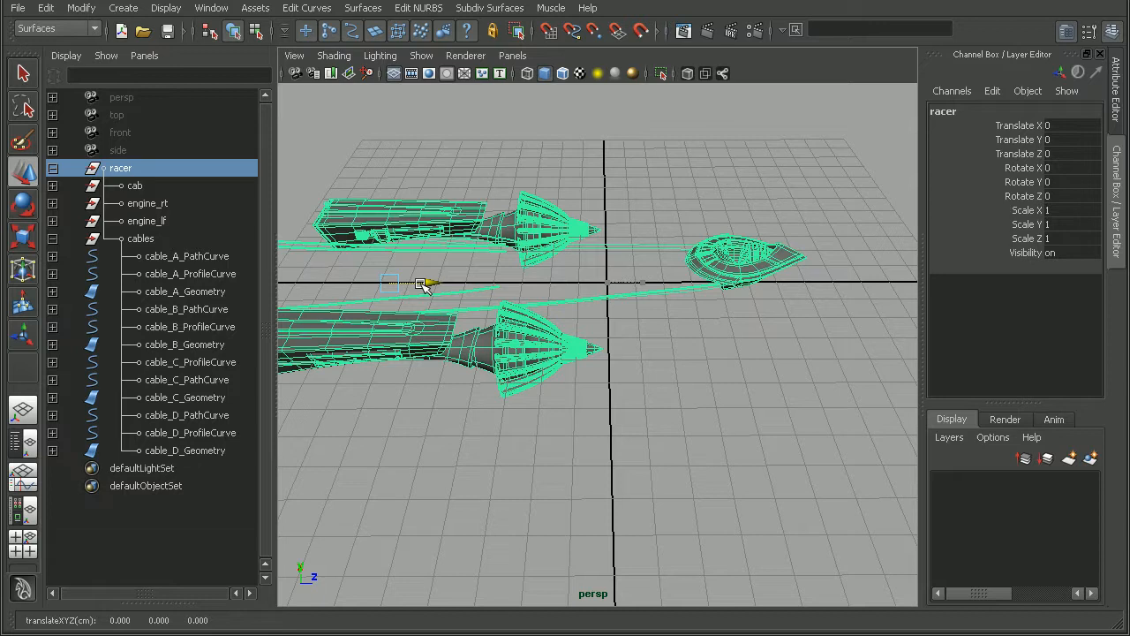
{"action": "left_click_drag", "start_coordinate": [424, 283], "coordinate": [357, 286]}
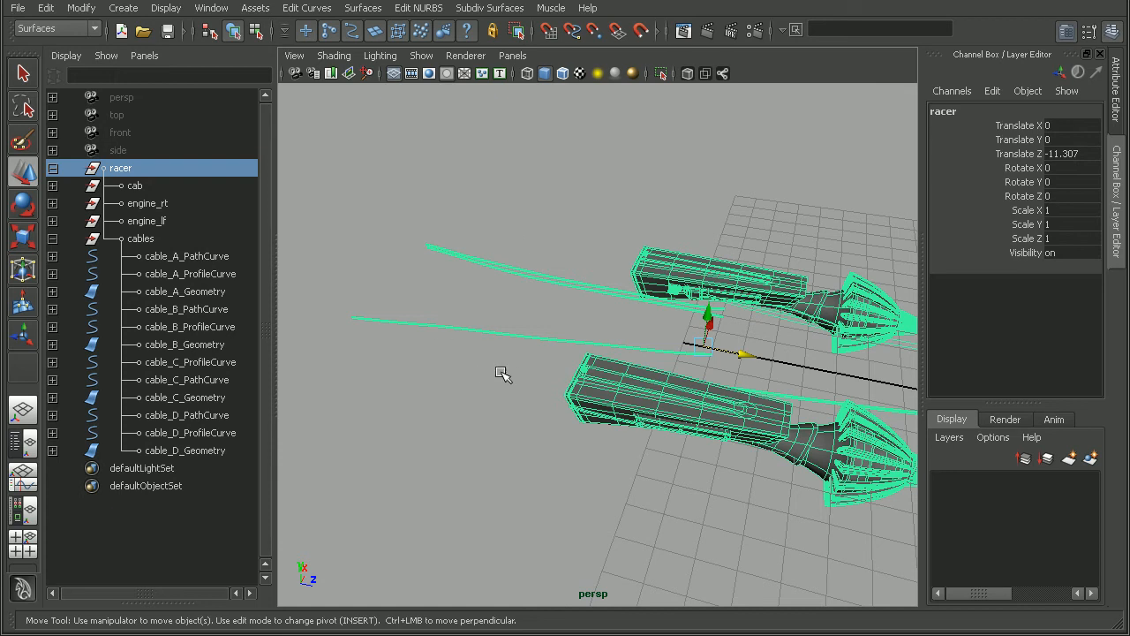
{"action": "mouse_move", "coordinate": [618, 357]}
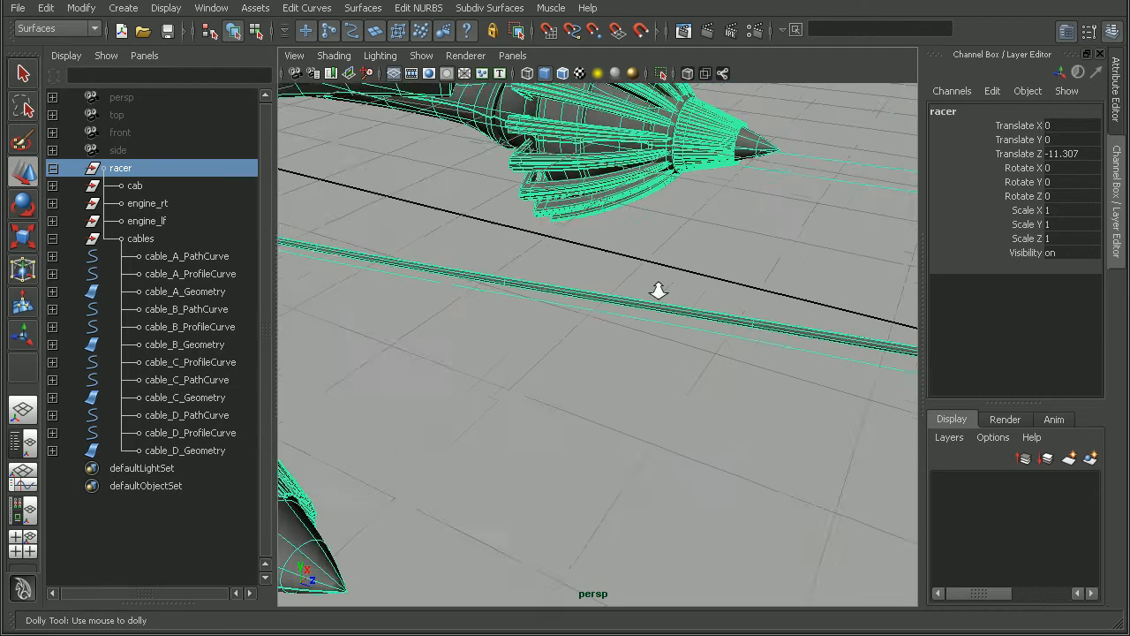
{"action": "left_click_drag", "start_coordinate": [657, 291], "coordinate": [625, 342]}
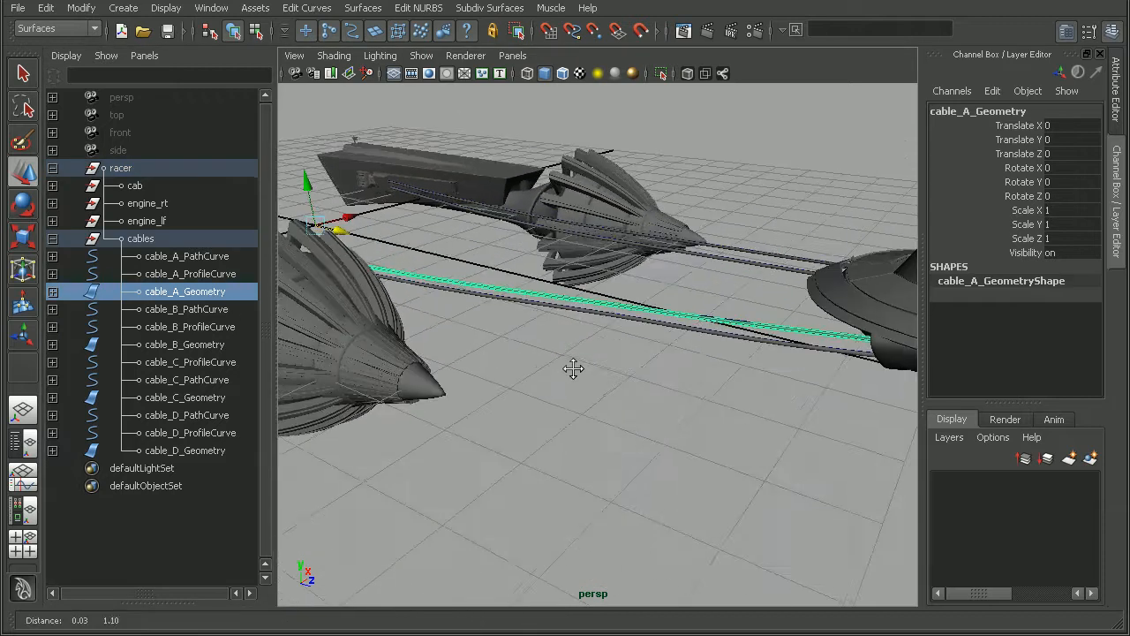
- Delete construction history on cable_B, cable_C and cable_D geometry together via Delete by Type > History
{"action": "left_click", "coordinate": [183, 344]}
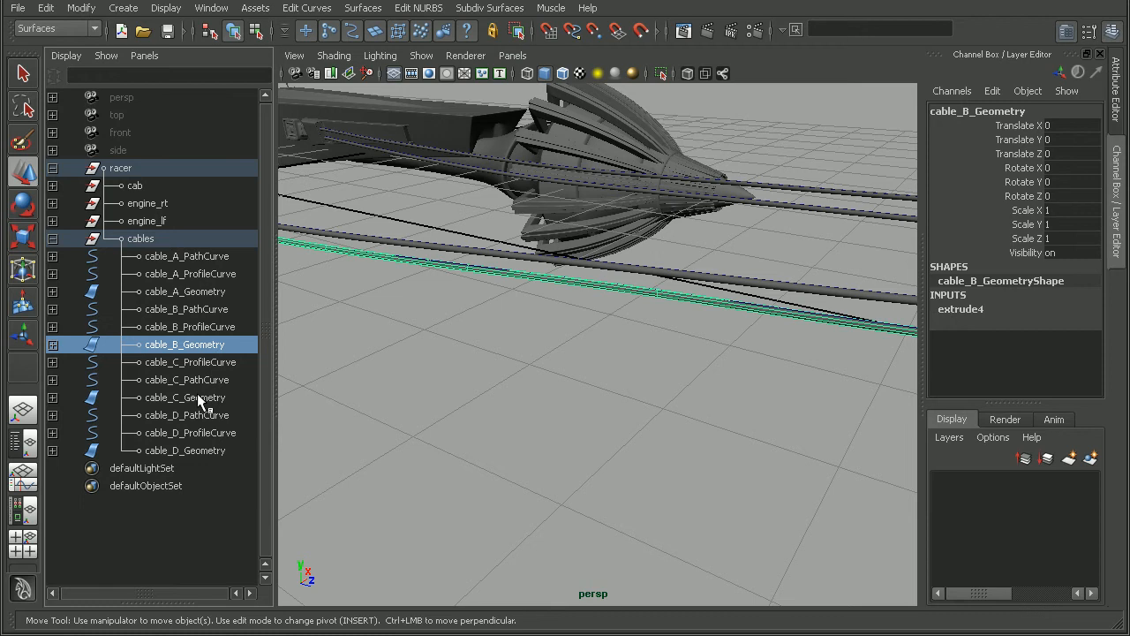
{"action": "left_click", "coordinate": [185, 451]}
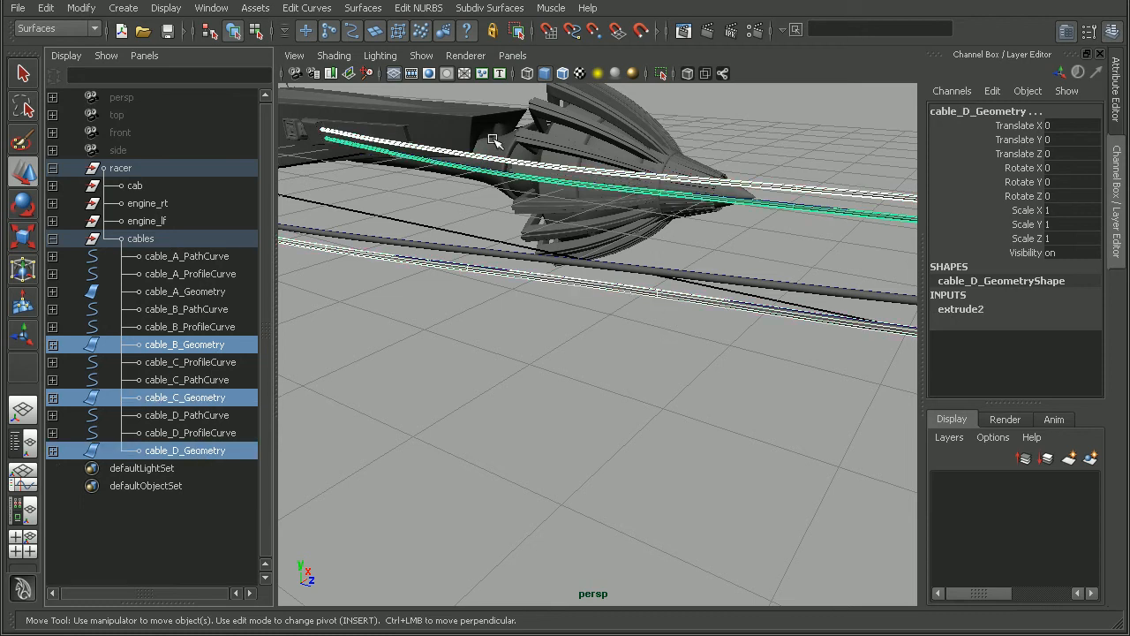
{"action": "left_click", "coordinate": [46, 7]}
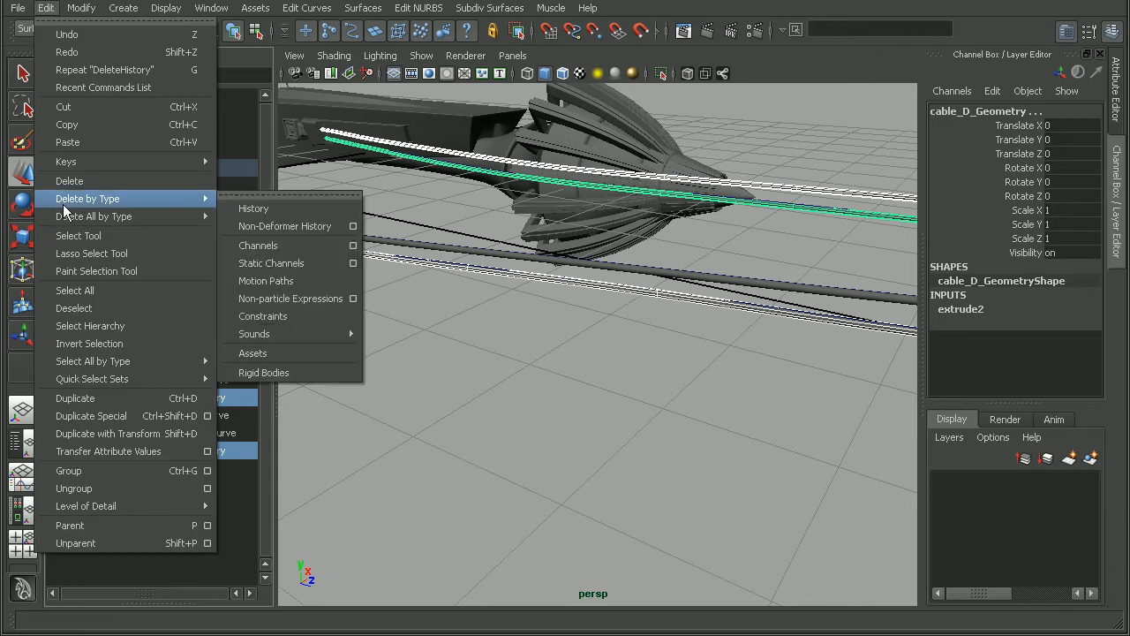
{"action": "left_click", "coordinate": [254, 208]}
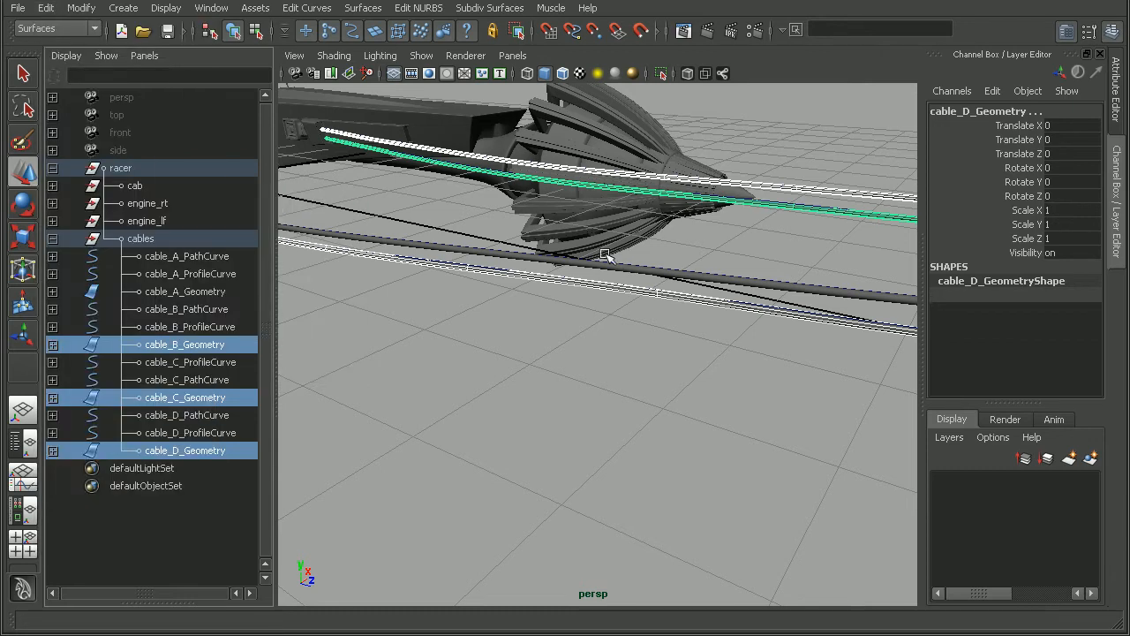
{"action": "left_click", "coordinate": [186, 344]}
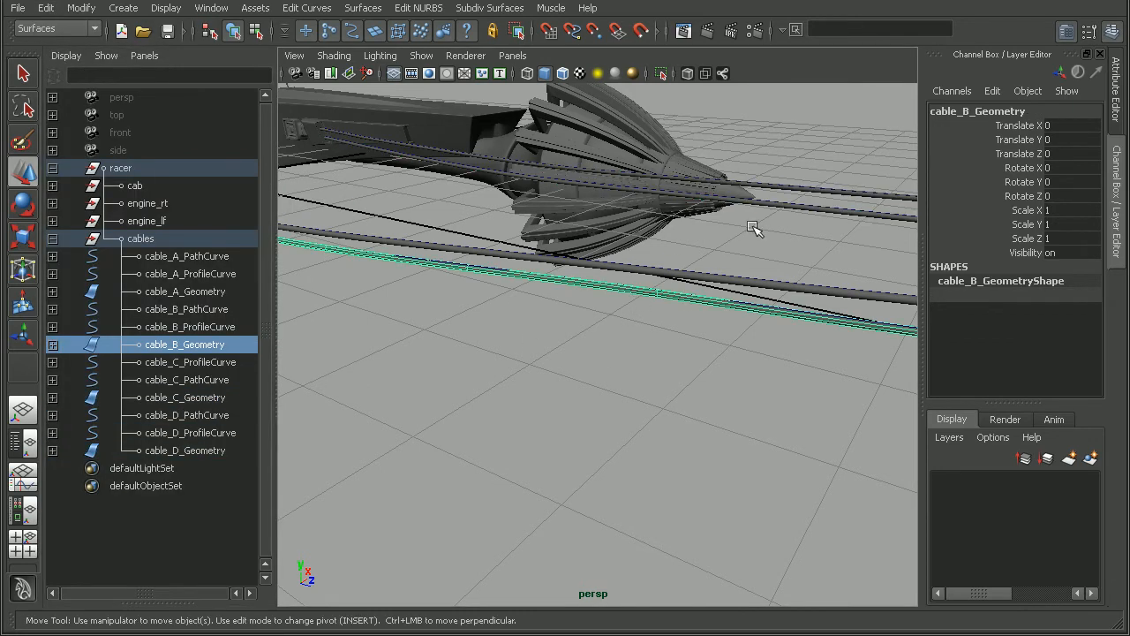
{"action": "left_click", "coordinate": [185, 397]}
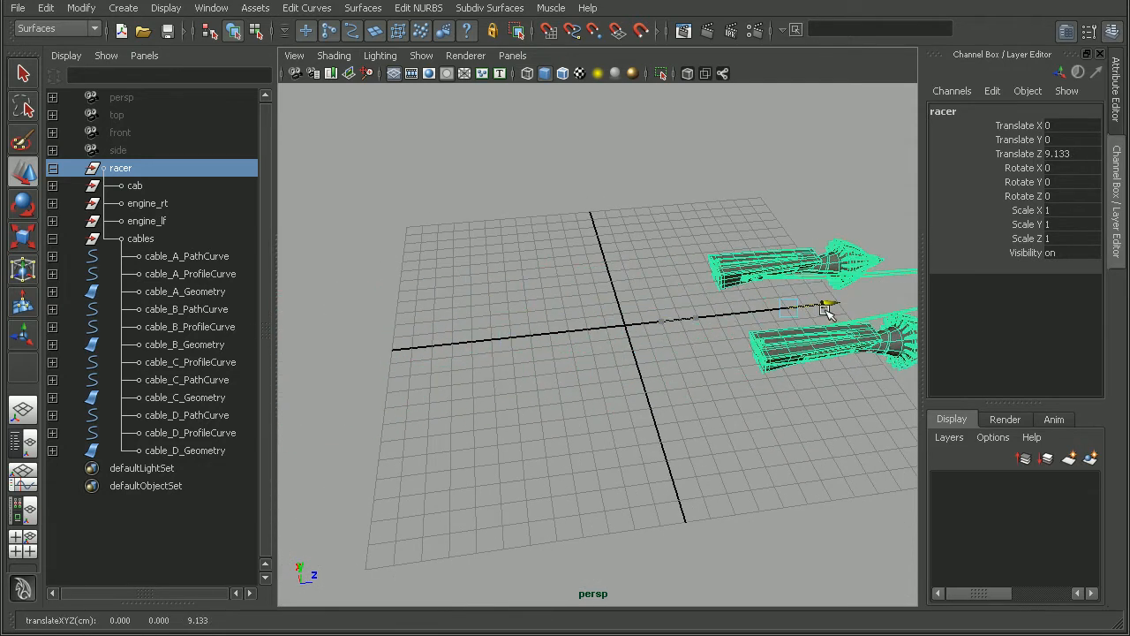
- Move the racer group back to about 2 along Z and orbit to confirm all cables follow
{"action": "left_click_drag", "start_coordinate": [827, 309], "coordinate": [667, 350]}
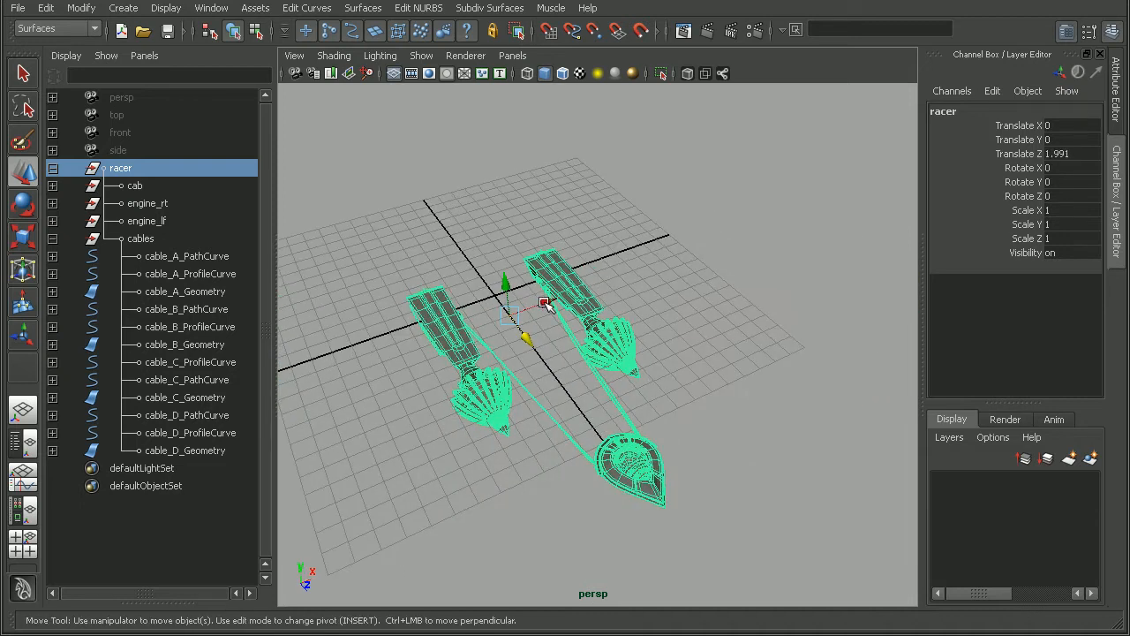
{"action": "left_click_drag", "start_coordinate": [544, 303], "coordinate": [406, 370]}
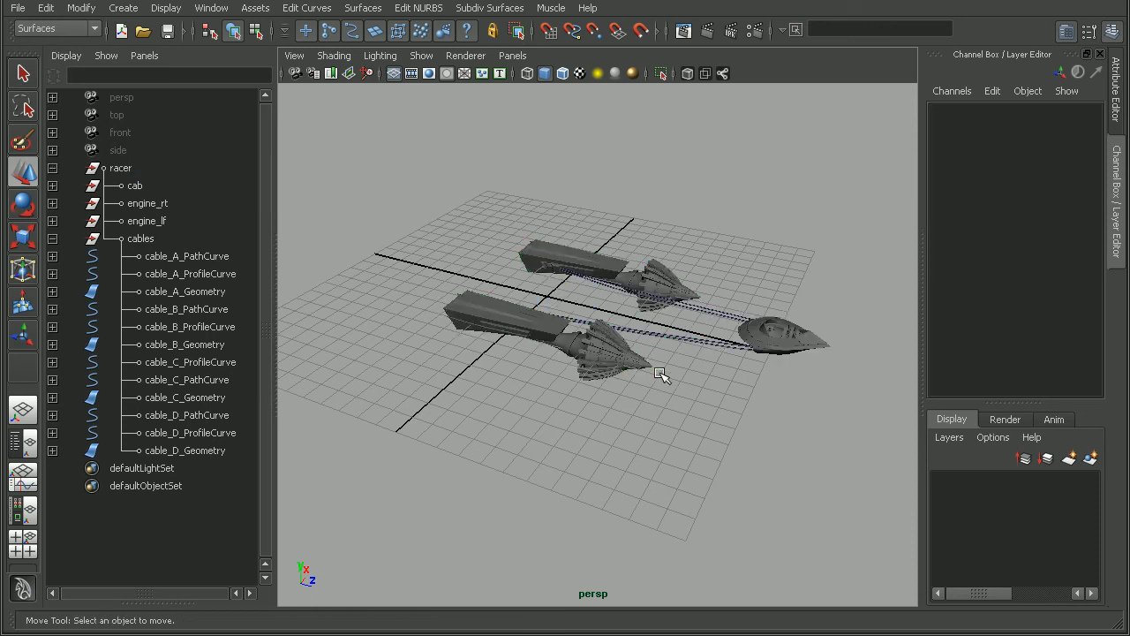
{"action": "mouse_move", "coordinate": [661, 392]}
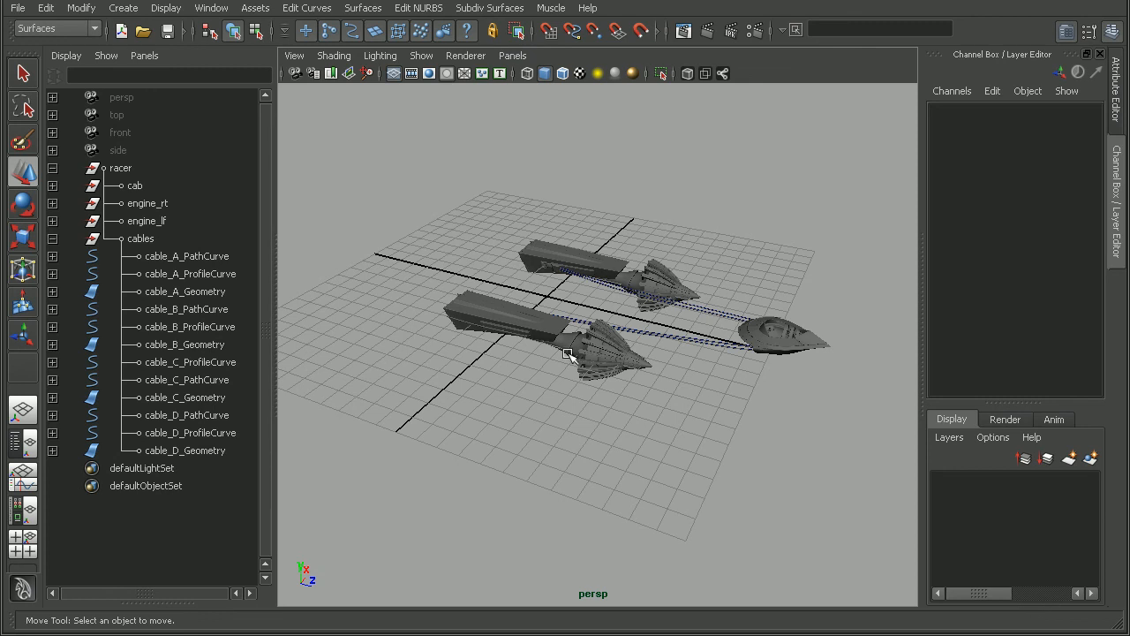
{"action": "mouse_move", "coordinate": [646, 215]}
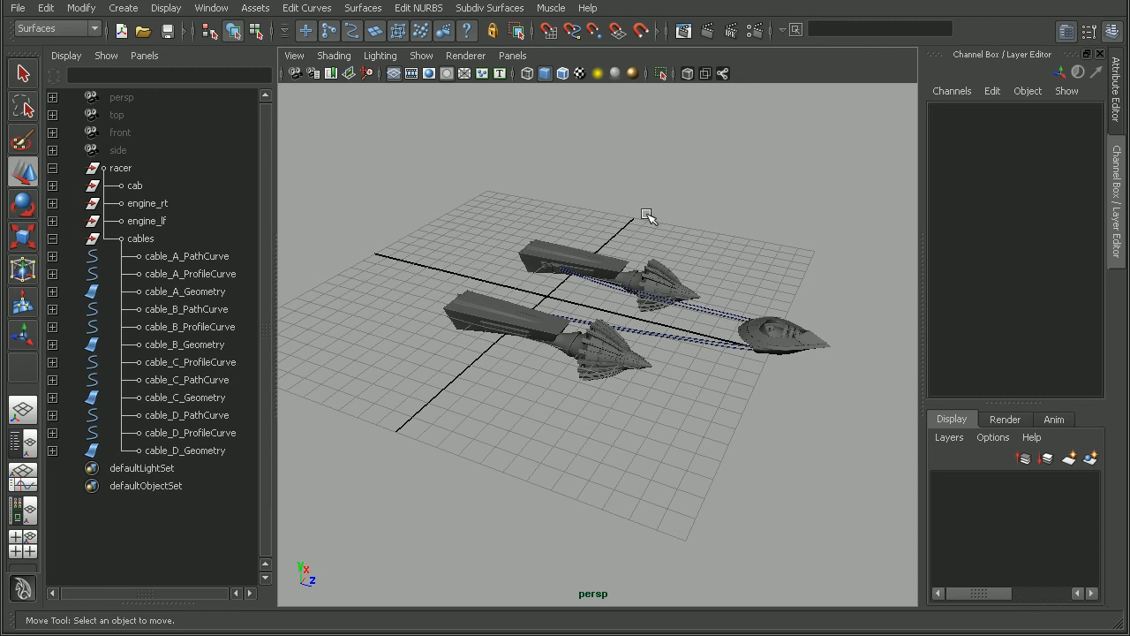